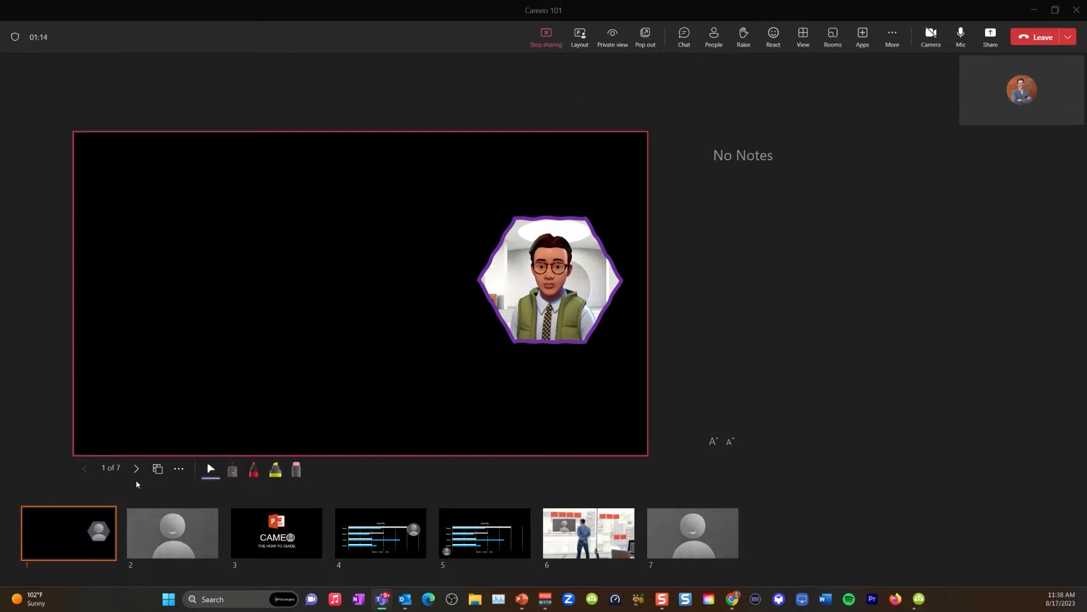
{"action": "mouse_move", "coordinate": [136, 469]}
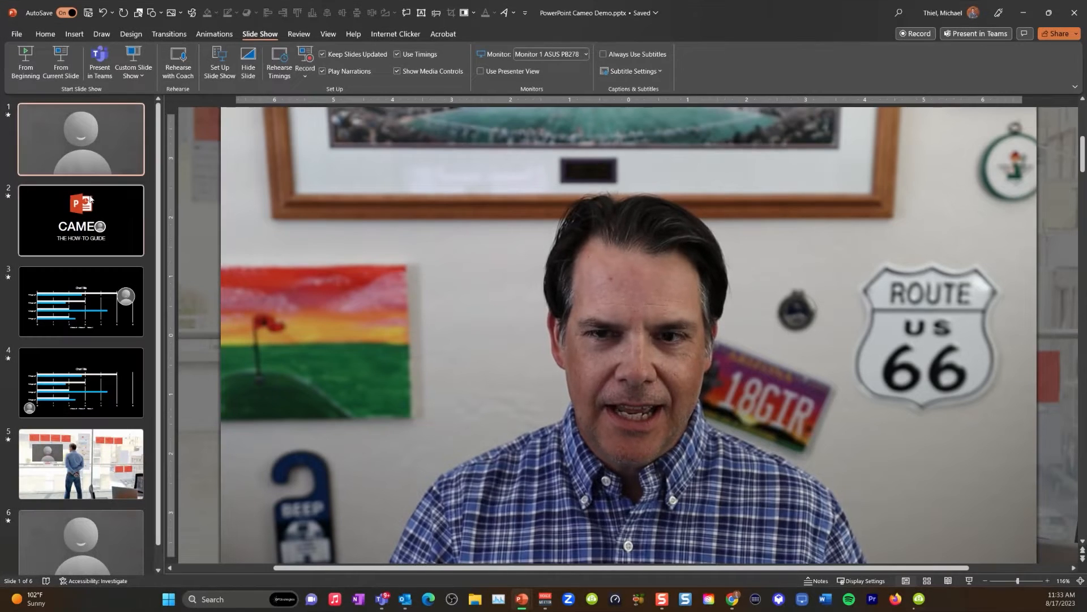
Insert a new blank slide above slide 1 in the Cameo deck's thumbnail pane
{"action": "left_click", "coordinate": [81, 220]}
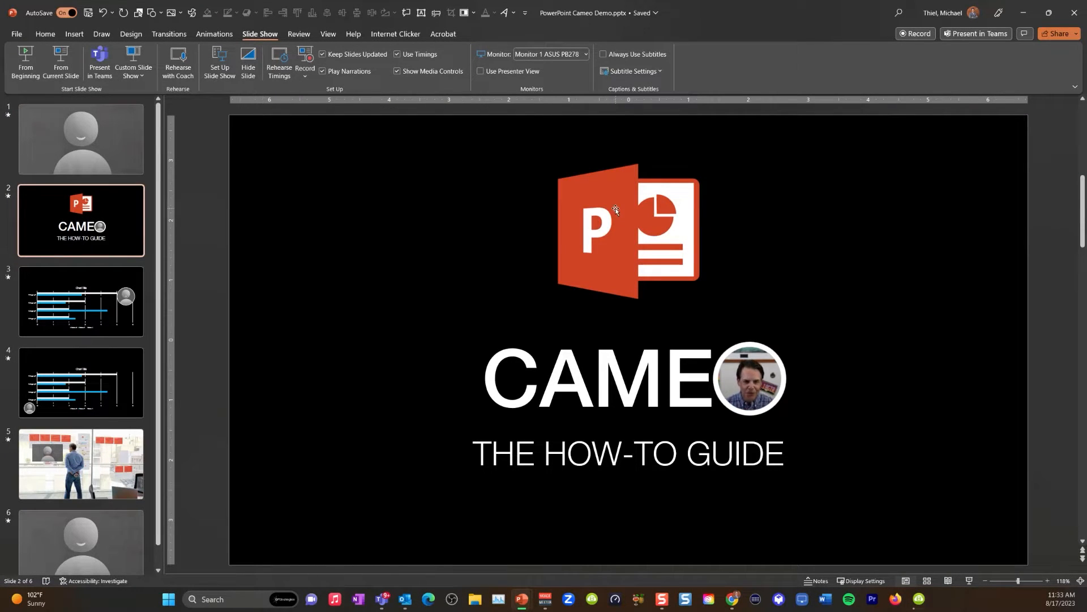
{"action": "mouse_move", "coordinate": [206, 229]}
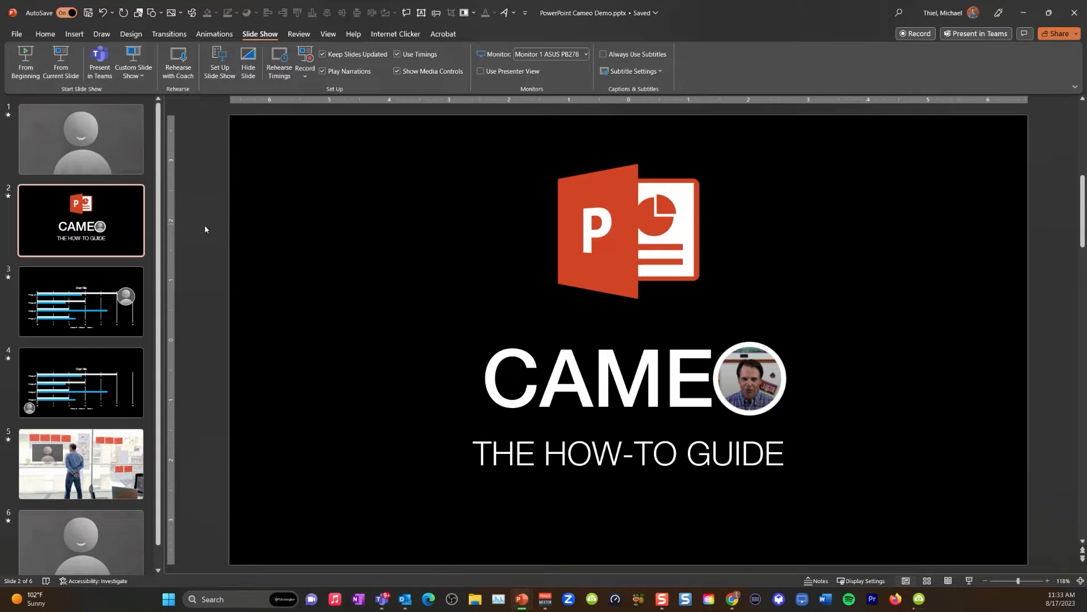
{"action": "left_click", "coordinate": [81, 138]}
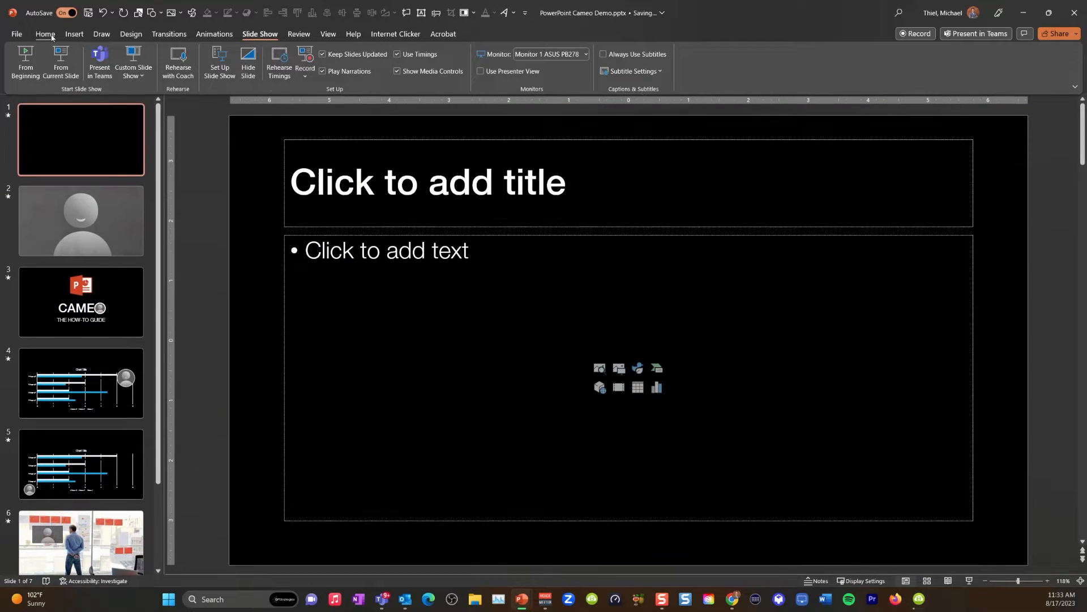
Insert a Cameo on the slide, enlarge it over the right half and give it a hexagon style
{"action": "left_click", "coordinate": [74, 34]}
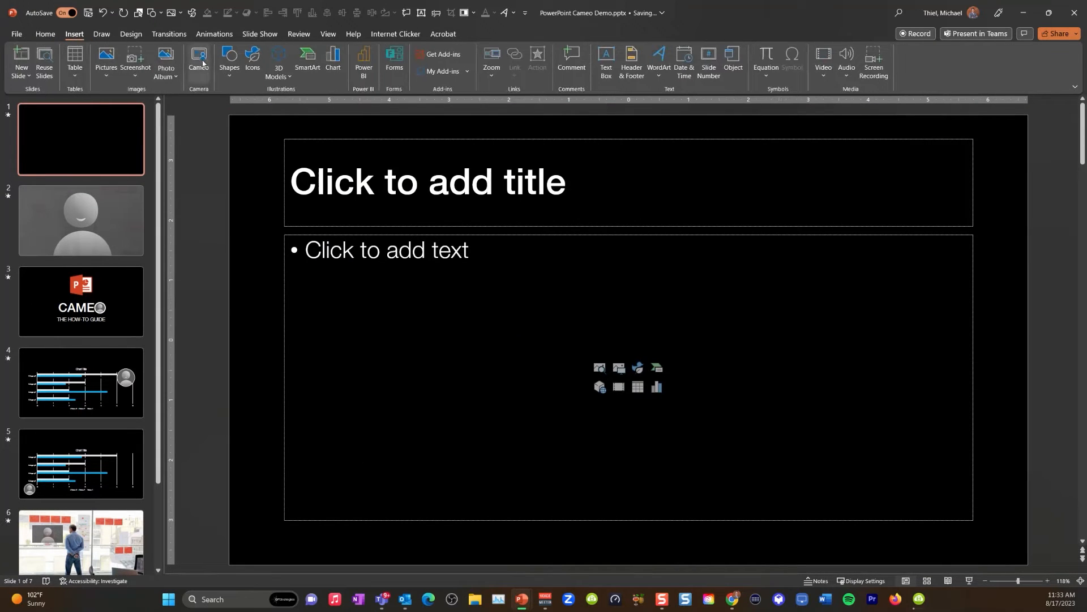
{"action": "left_click", "coordinate": [200, 59]}
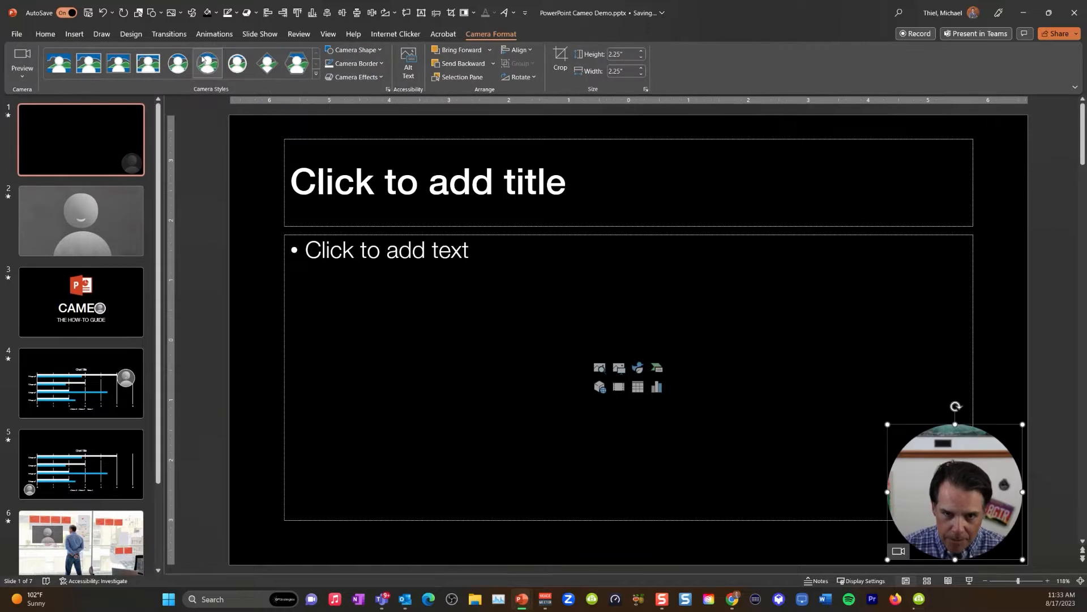
{"action": "left_click_drag", "start_coordinate": [952, 487], "coordinate": [852, 266]}
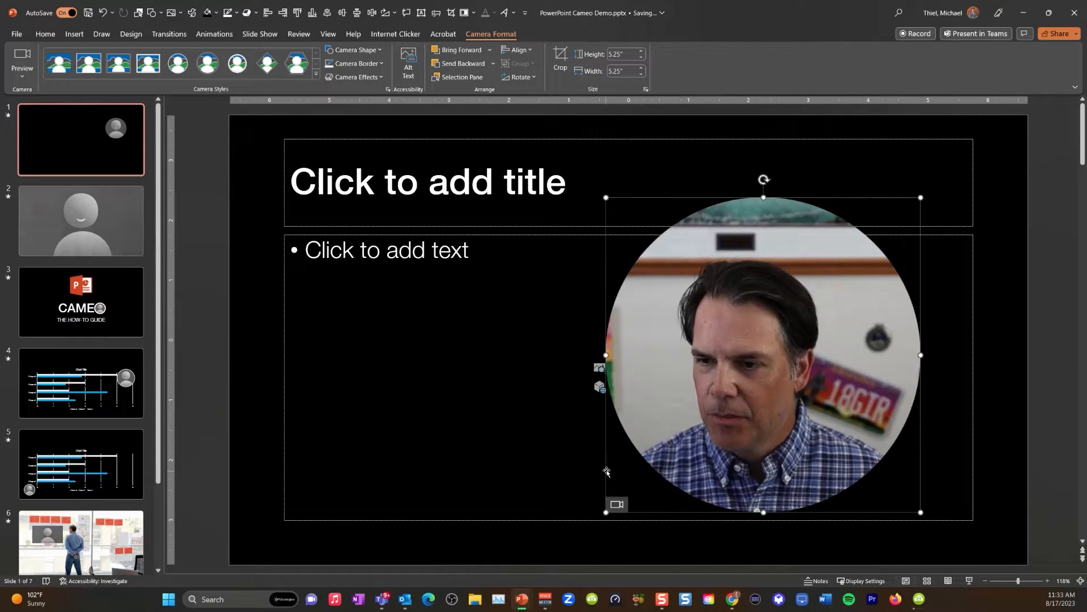
{"action": "left_click", "coordinate": [236, 11]}
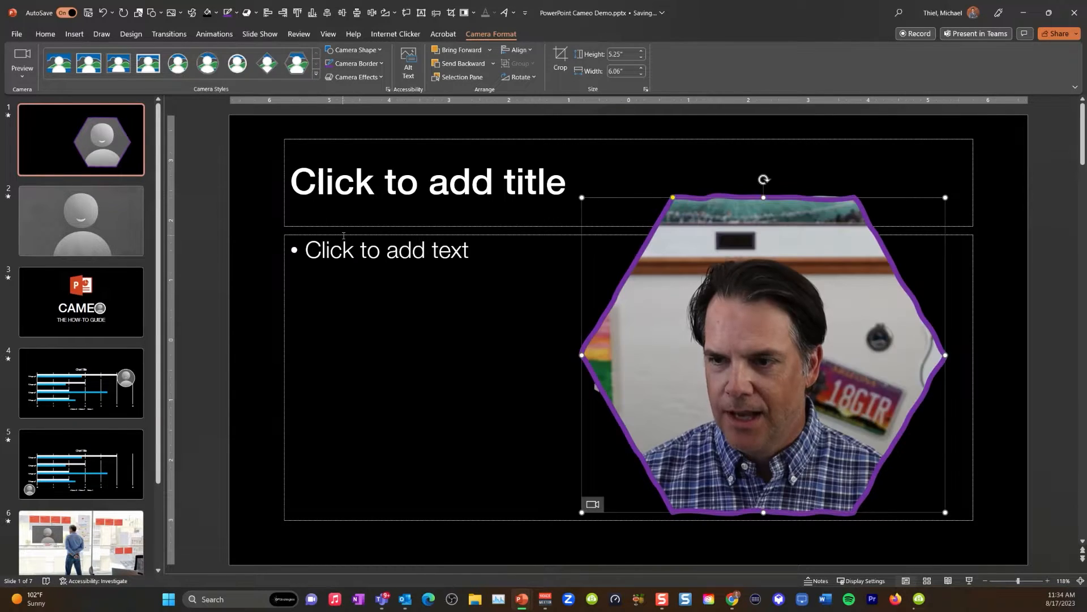
Feed the cameo from the Cam Link 4K camera instead of the default webcam
{"action": "left_click", "coordinate": [21, 62]}
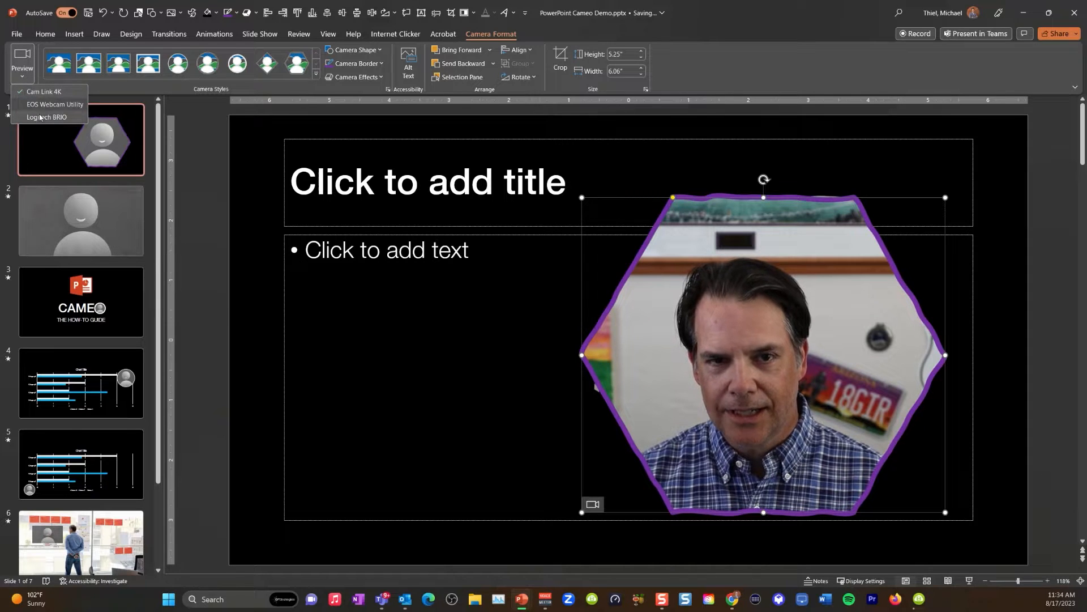
{"action": "left_click", "coordinate": [46, 116]}
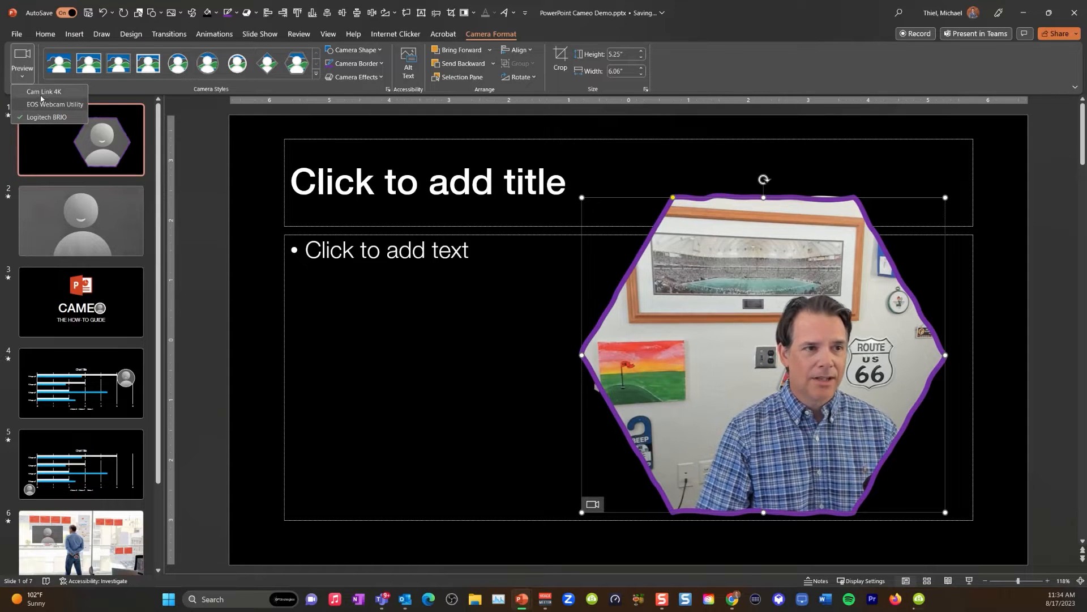
{"action": "left_click", "coordinate": [46, 91]}
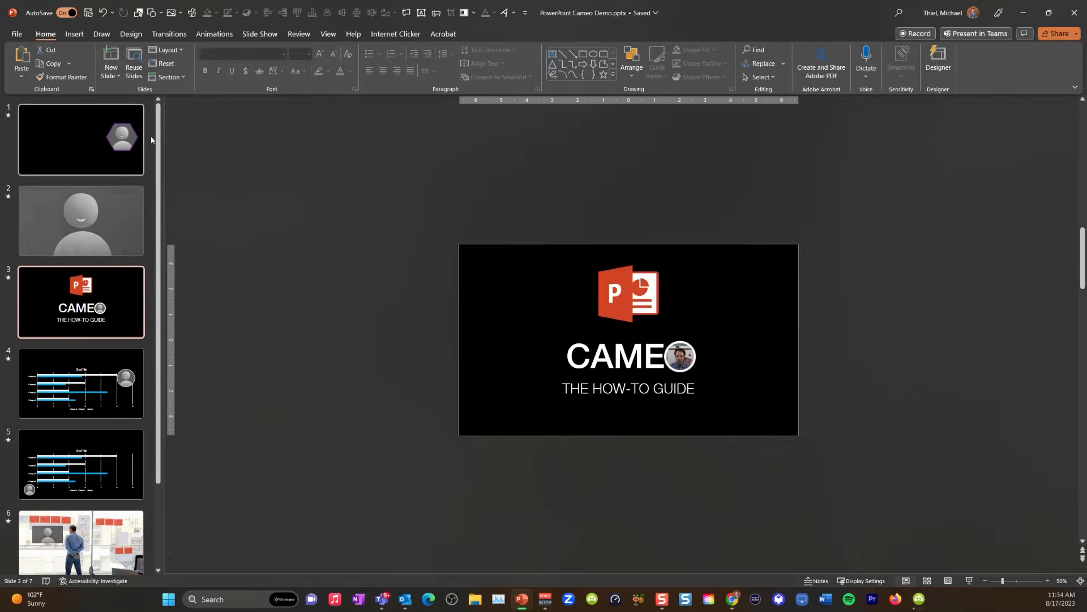
Apply the Morph transition to the CAMEO how-to slide and move on to the chart slide
{"action": "left_click", "coordinate": [169, 34]}
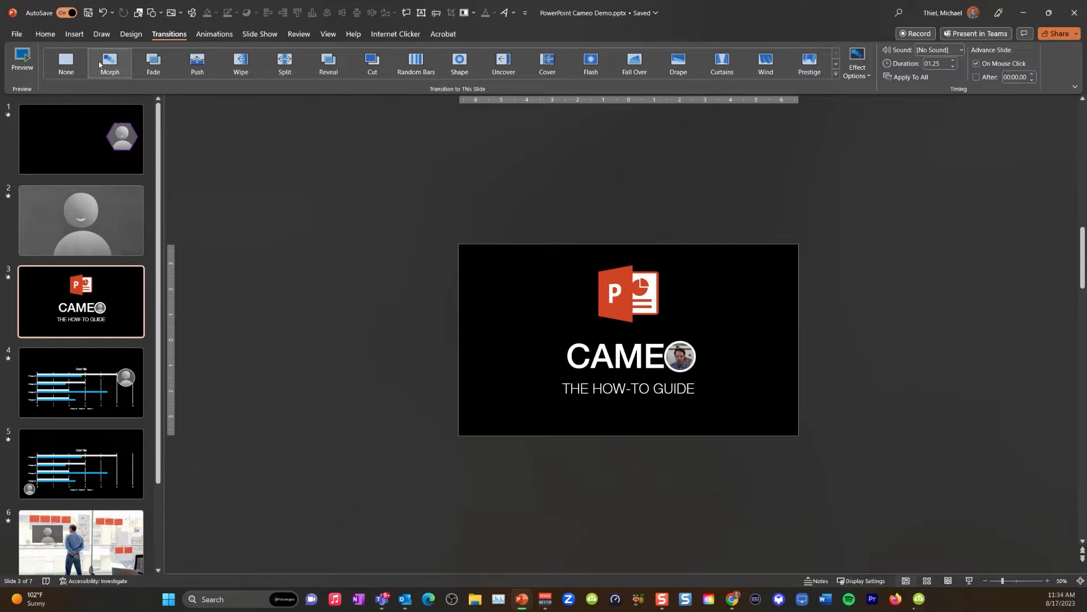
{"action": "left_click", "coordinate": [21, 59]}
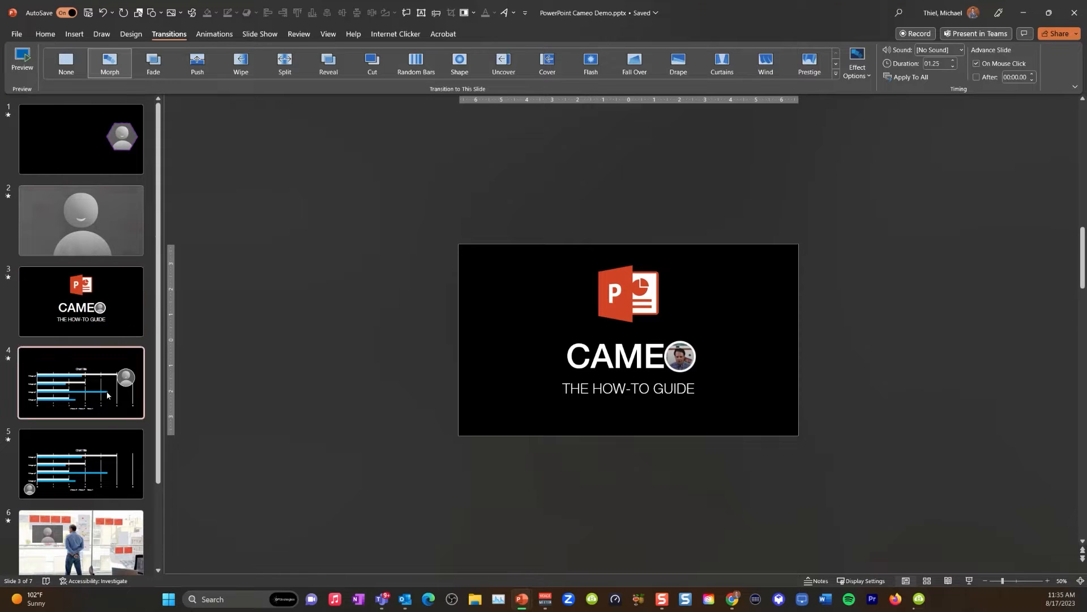
{"action": "left_click", "coordinate": [81, 383]}
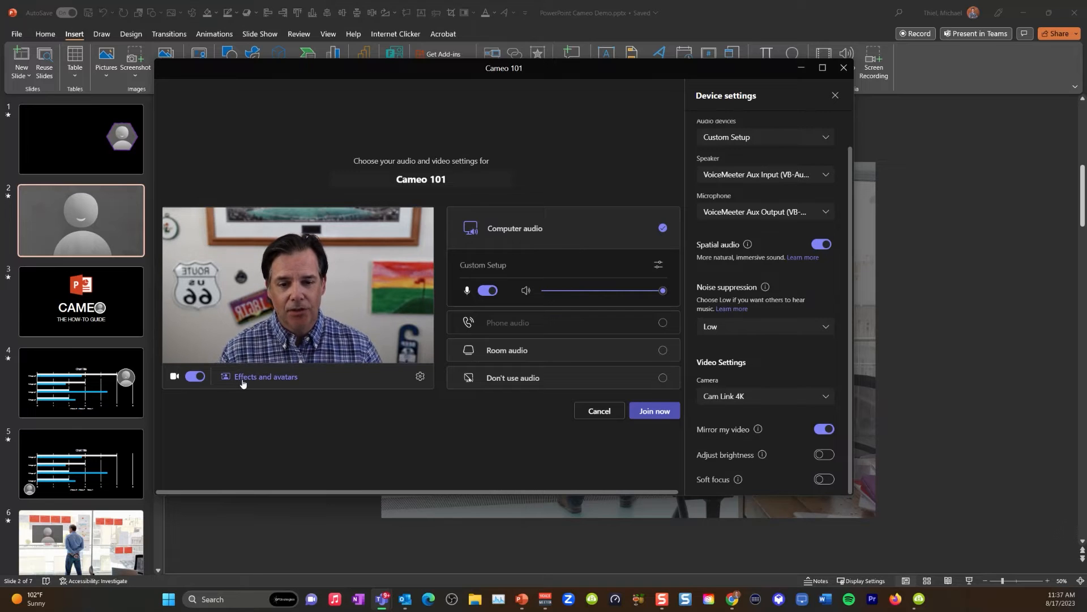
Turn the camera off, pick an avatar under Effects and avatars, and join the meeting
{"action": "left_click", "coordinate": [259, 377]}
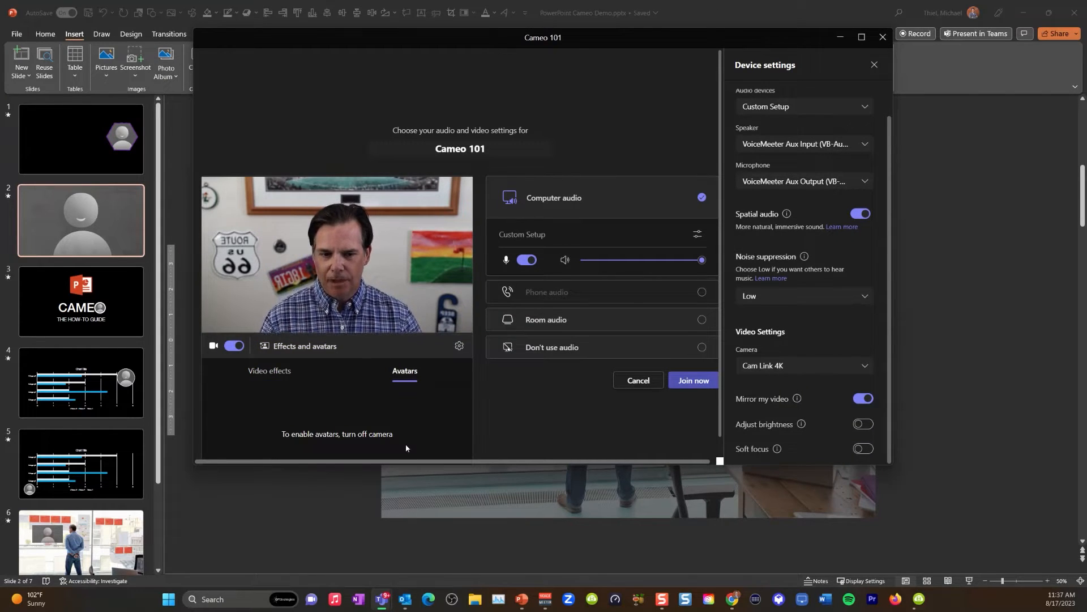
{"action": "left_click", "coordinate": [234, 345]}
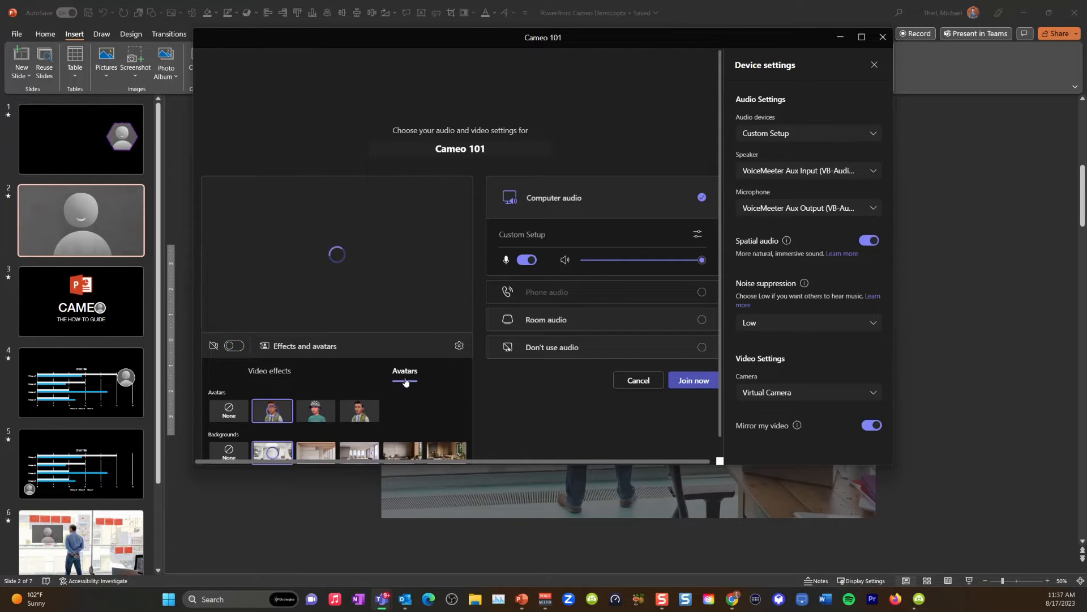
{"action": "mouse_move", "coordinate": [271, 416]}
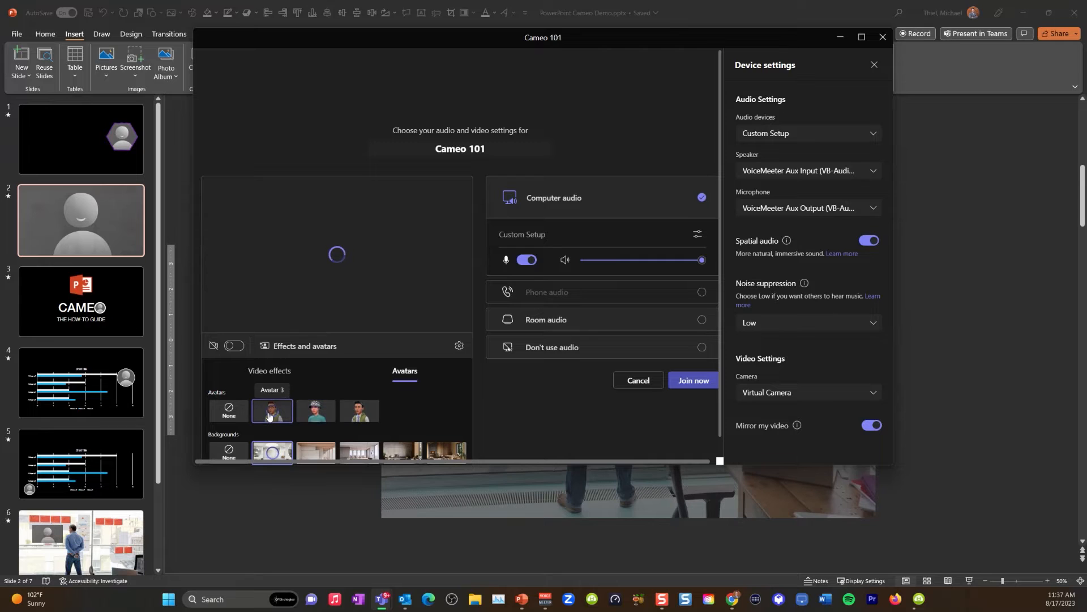
{"action": "left_click", "coordinate": [272, 411]}
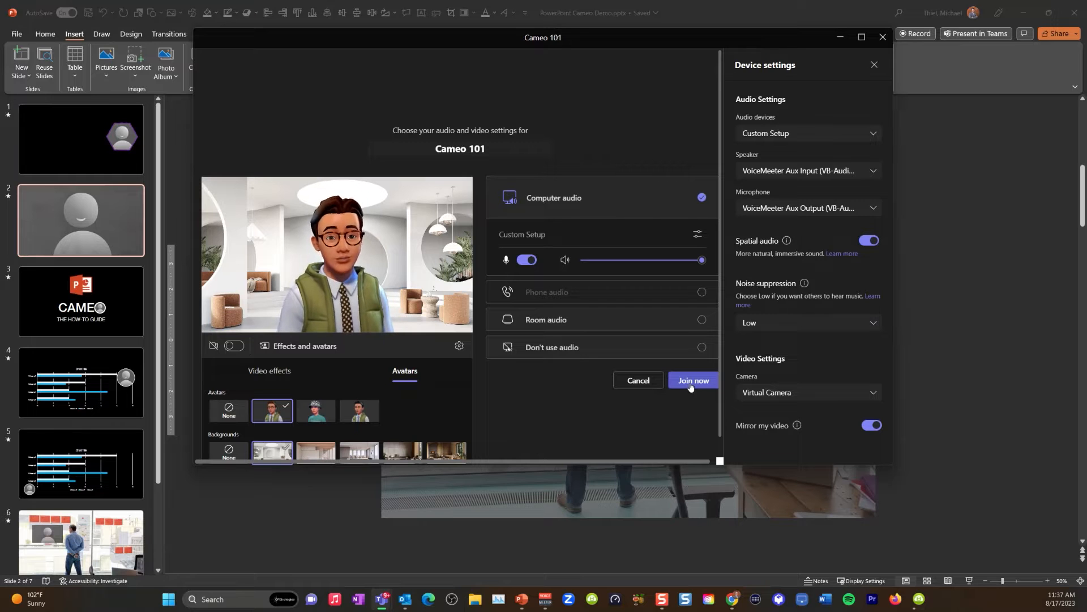
{"action": "left_click", "coordinate": [693, 380]}
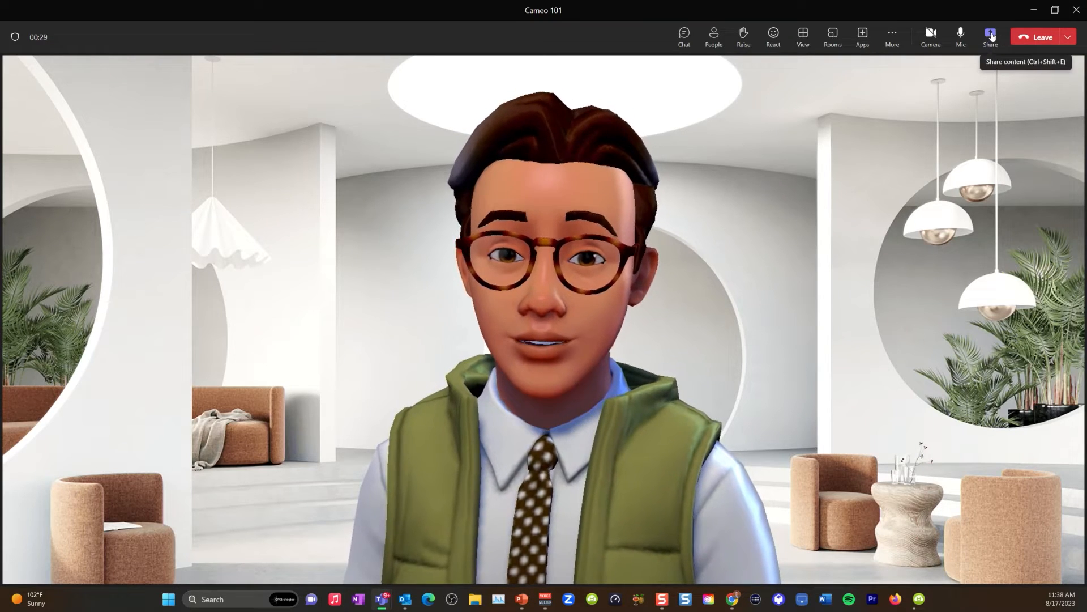
Share the PowerPoint Cameo Demo deck via PowerPoint Live in the meeting
{"action": "left_click", "coordinate": [991, 33]}
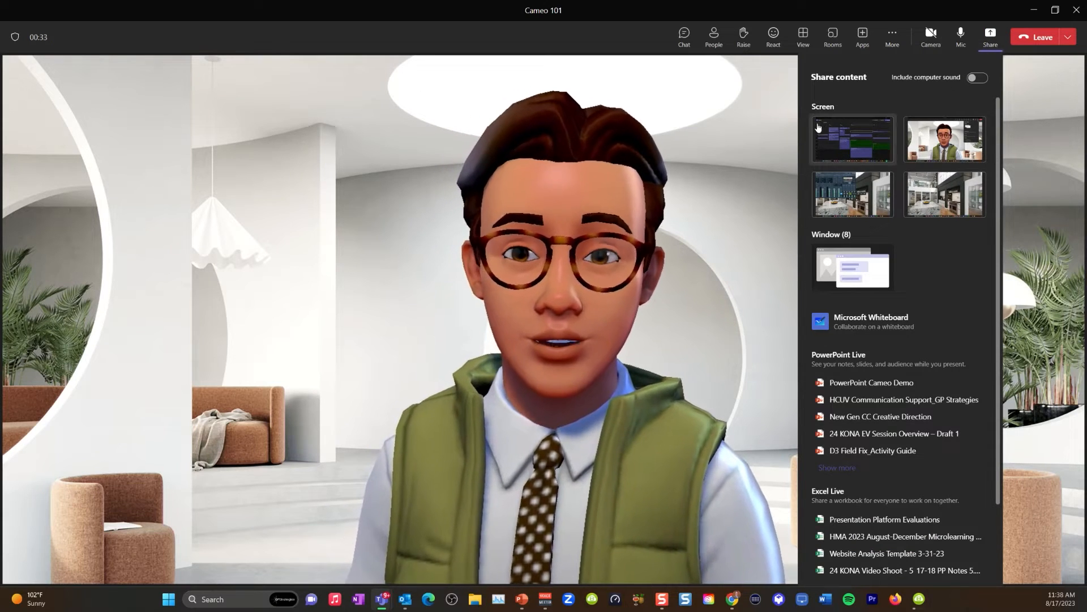
{"action": "scroll", "scroll_direction": "down", "scroll_amount": 3}
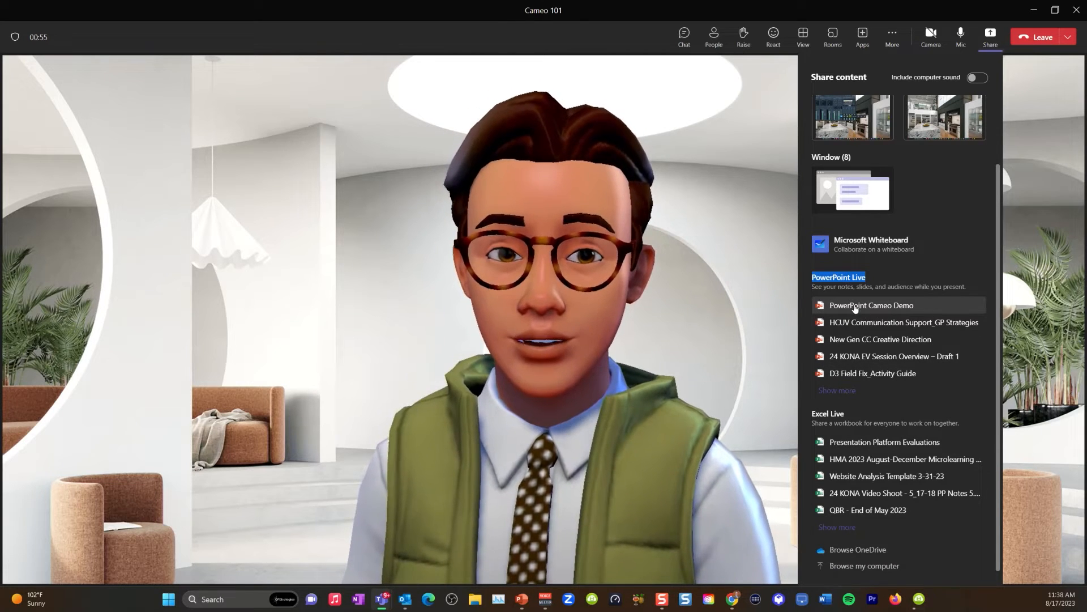
{"action": "left_click", "coordinate": [870, 306]}
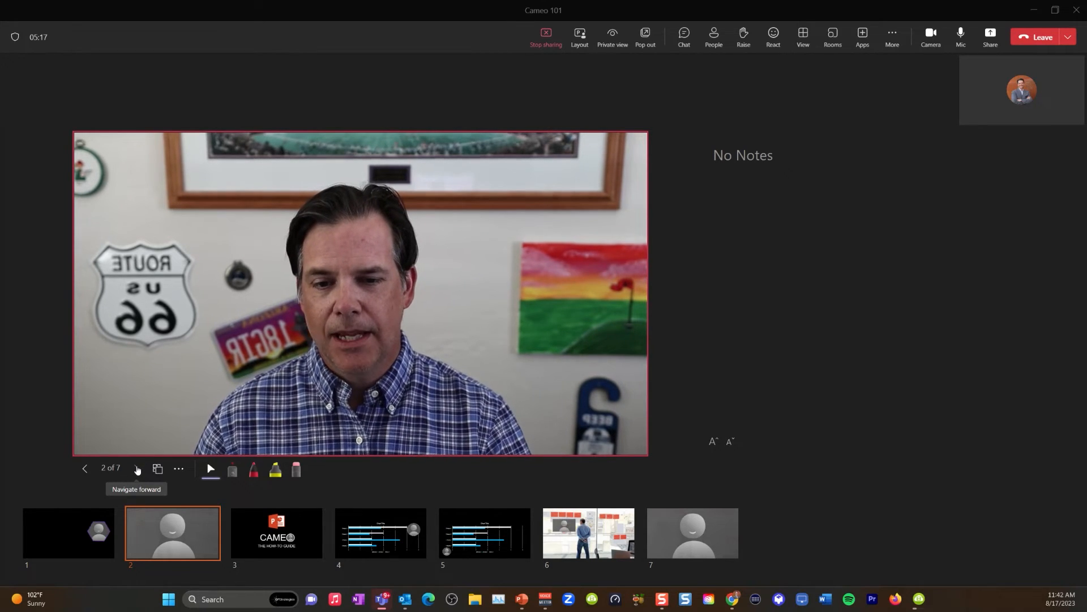
Advance through the CAMEO, chart and office slides to the final full-camera slide 7 of 7
{"action": "left_click", "coordinate": [136, 469]}
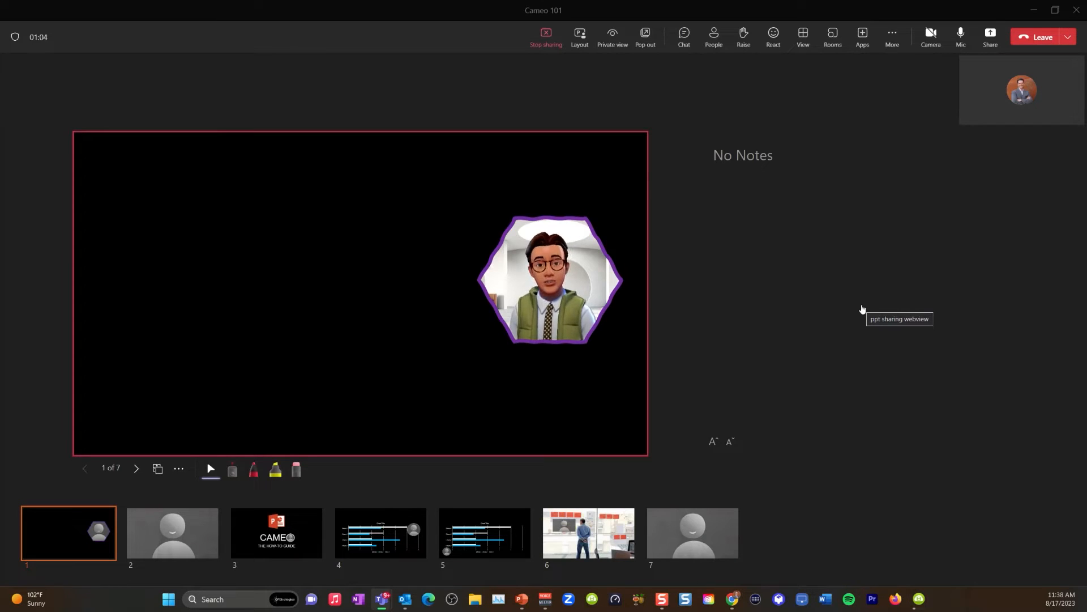
{"action": "mouse_move", "coordinate": [373, 366]}
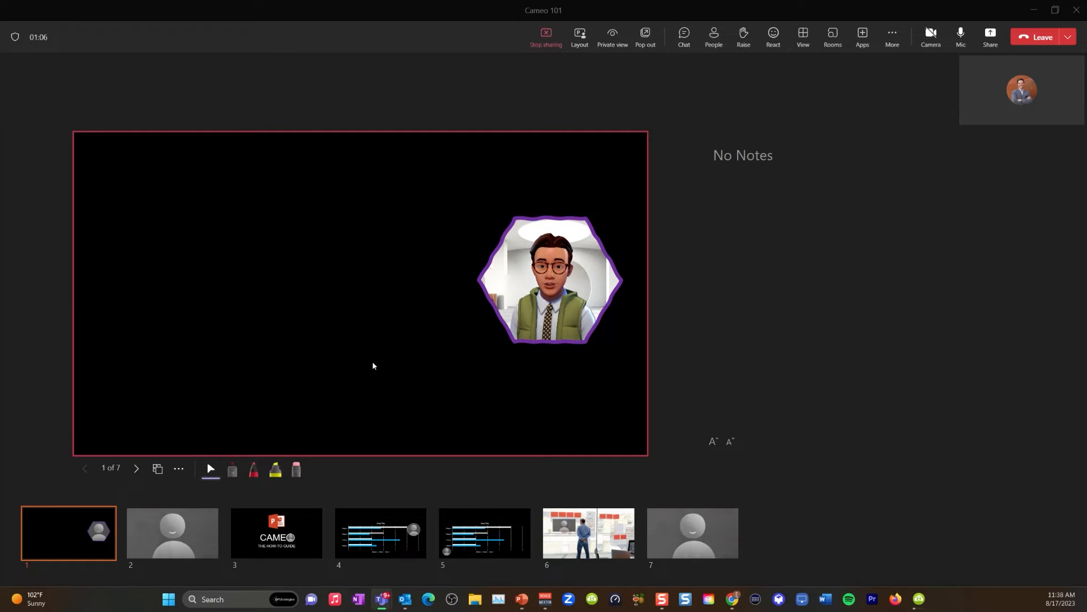
{"action": "mouse_move", "coordinate": [252, 470]}
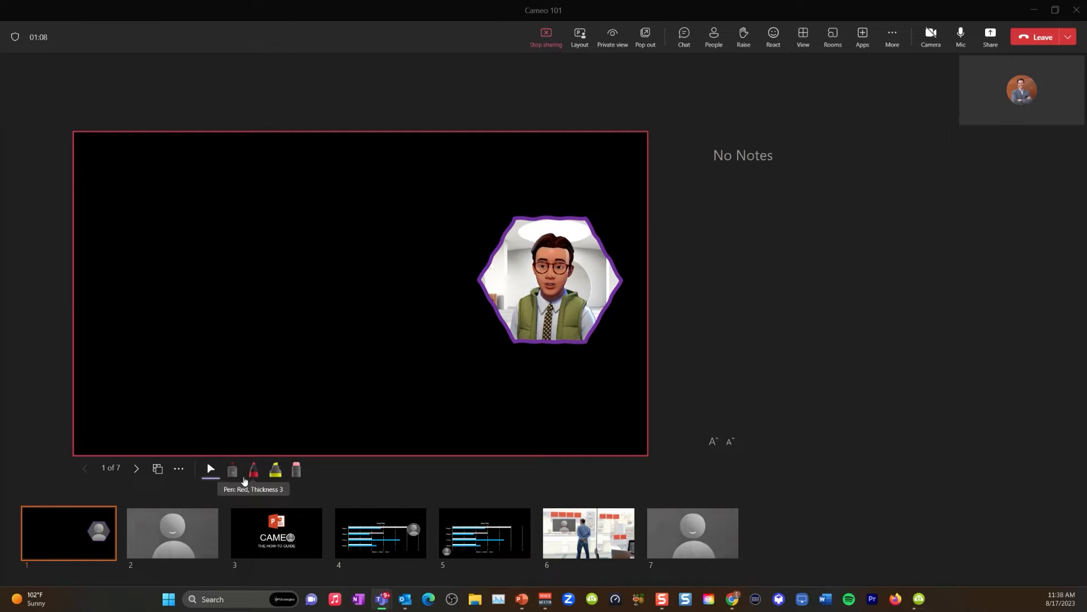
{"action": "mouse_move", "coordinate": [136, 500]}
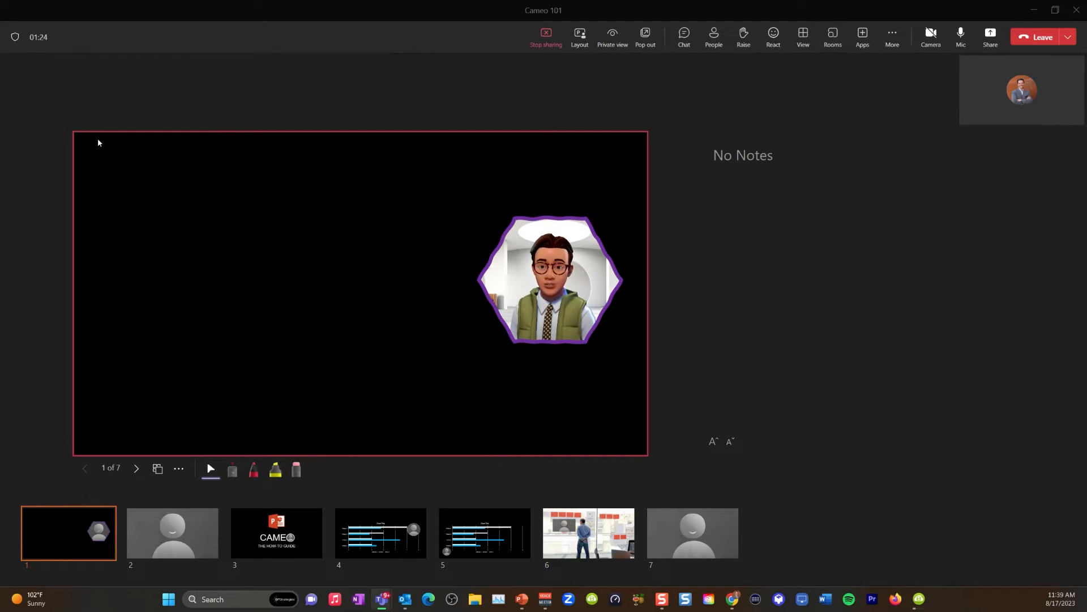
{"action": "mouse_move", "coordinate": [616, 473]}
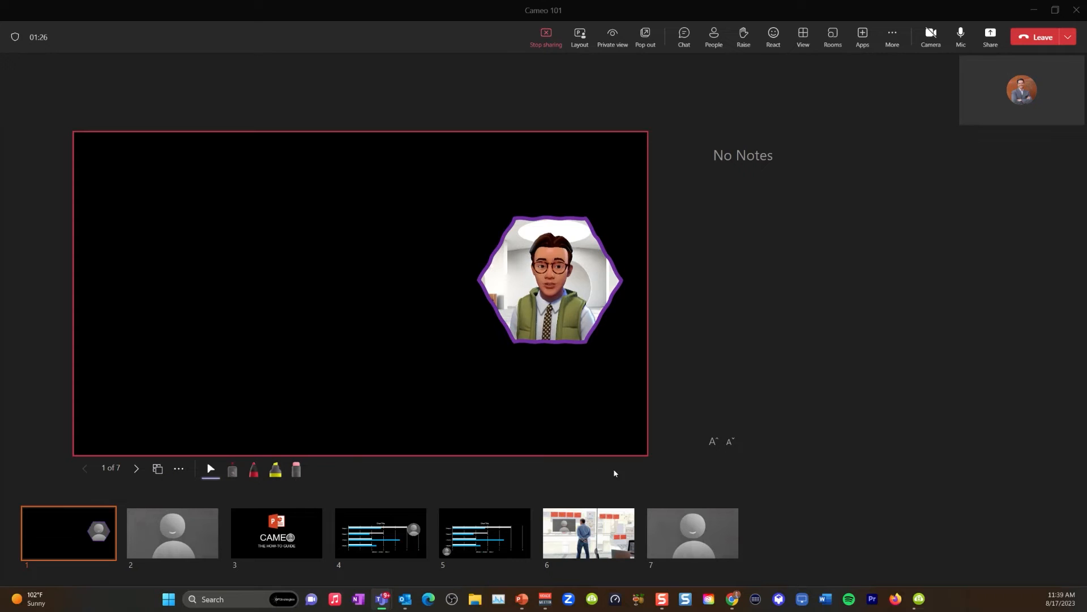
{"action": "mouse_move", "coordinate": [55, 450]}
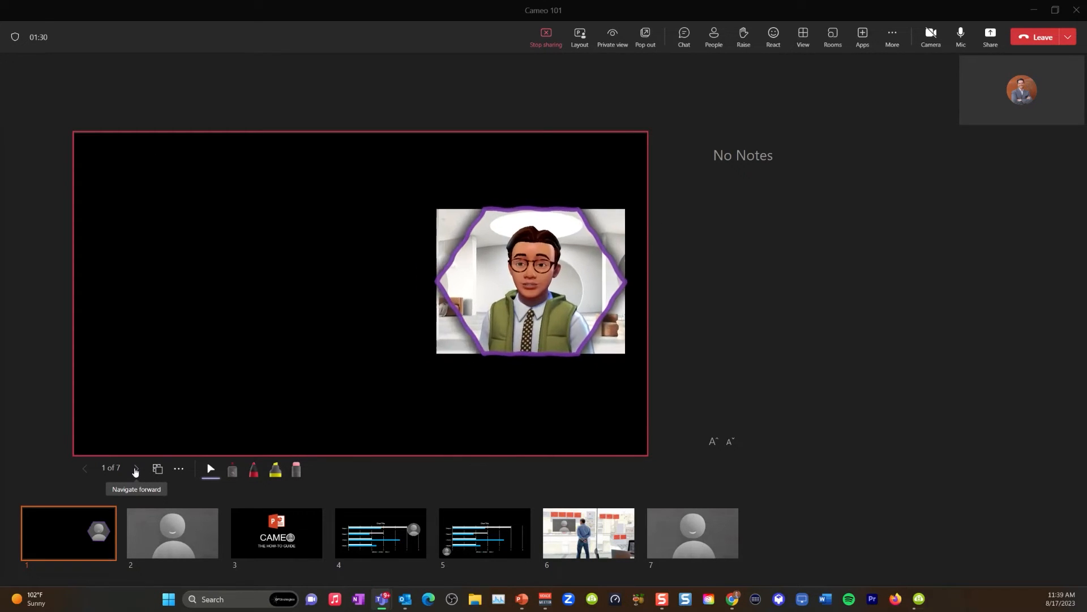
{"action": "left_click", "coordinate": [134, 469]}
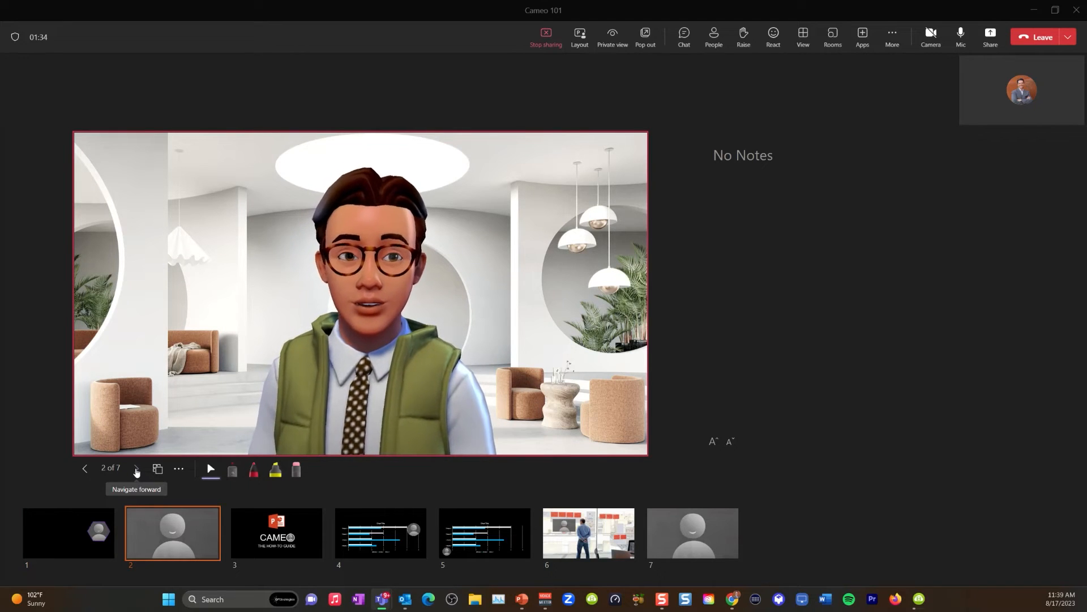
{"action": "left_click", "coordinate": [136, 469]}
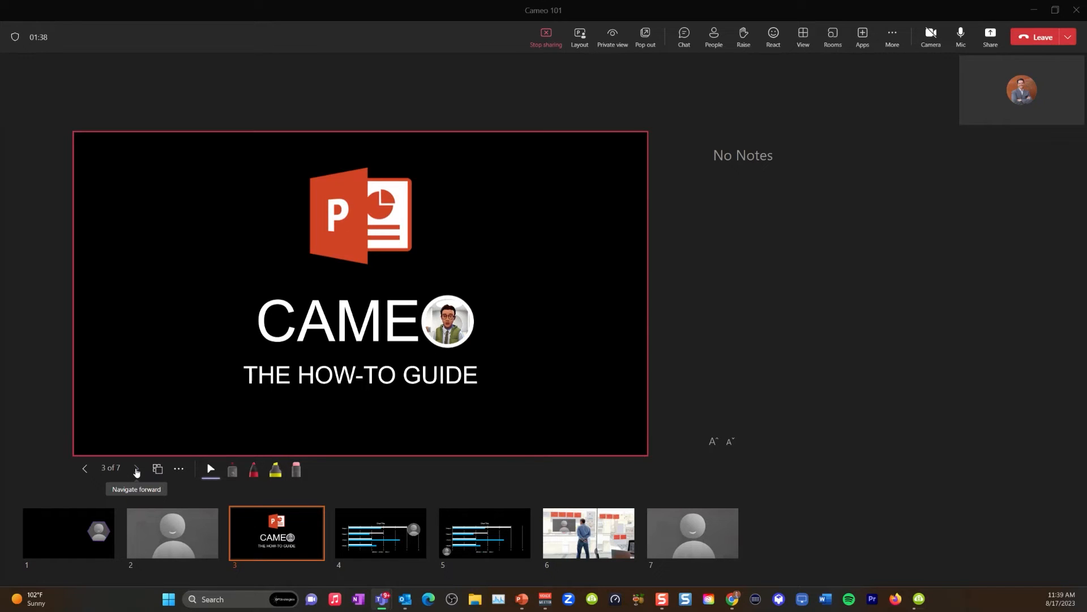
{"action": "left_click", "coordinate": [133, 469]}
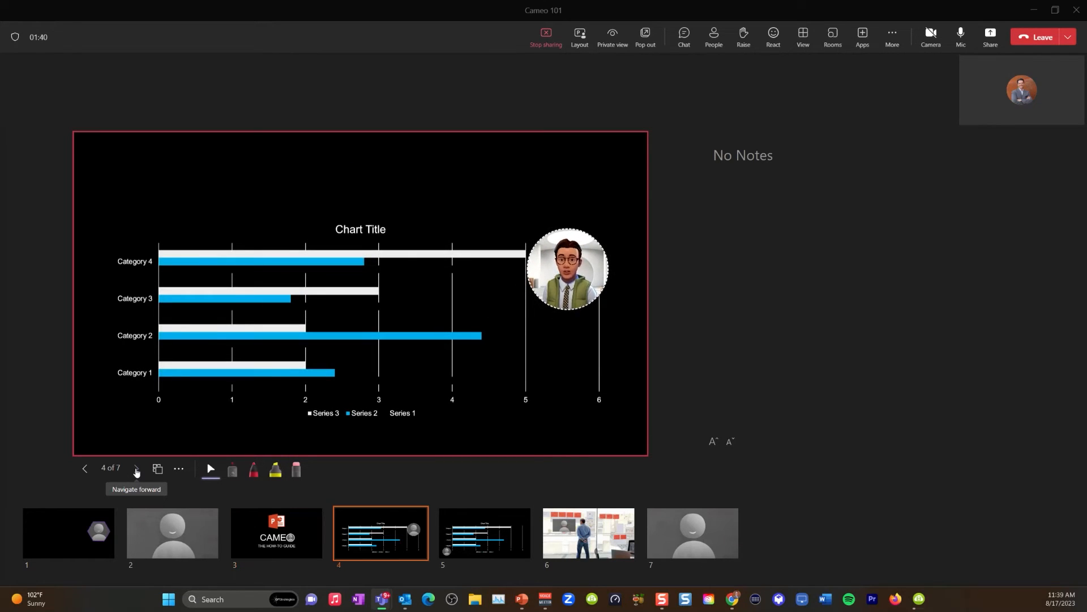
{"action": "left_click_drag", "start_coordinate": [567, 268], "coordinate": [122, 409]}
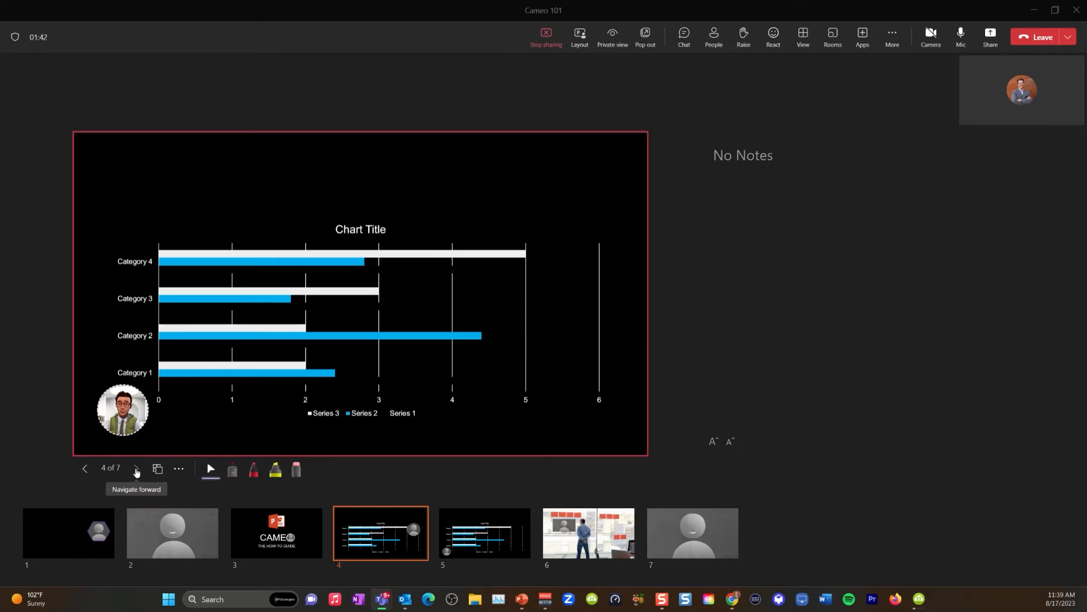
{"action": "left_click", "coordinate": [134, 469]}
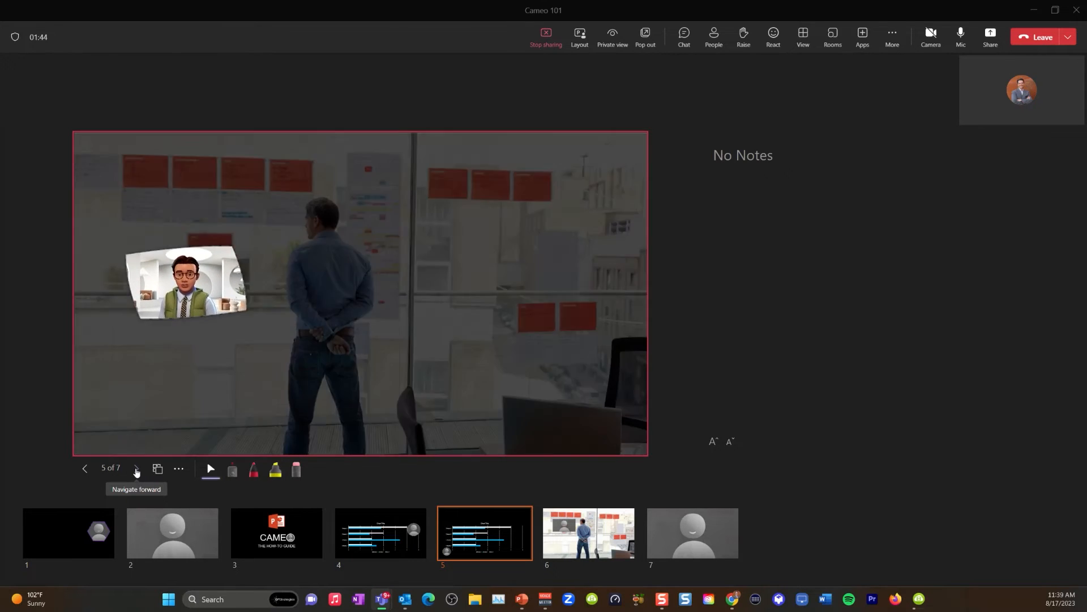
{"action": "left_click", "coordinate": [136, 469]}
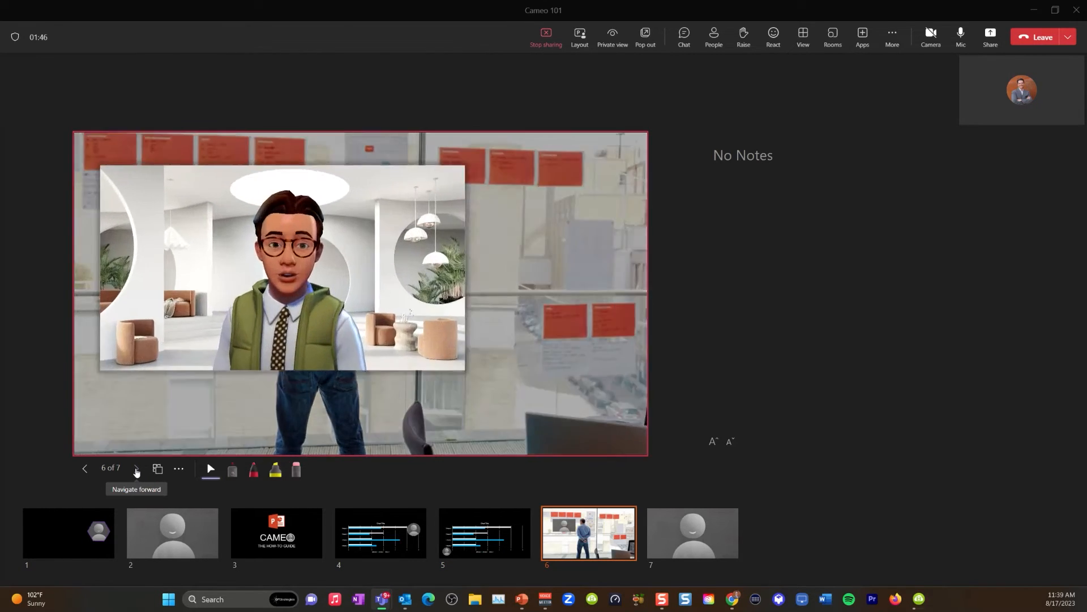
{"action": "left_click", "coordinate": [136, 469]}
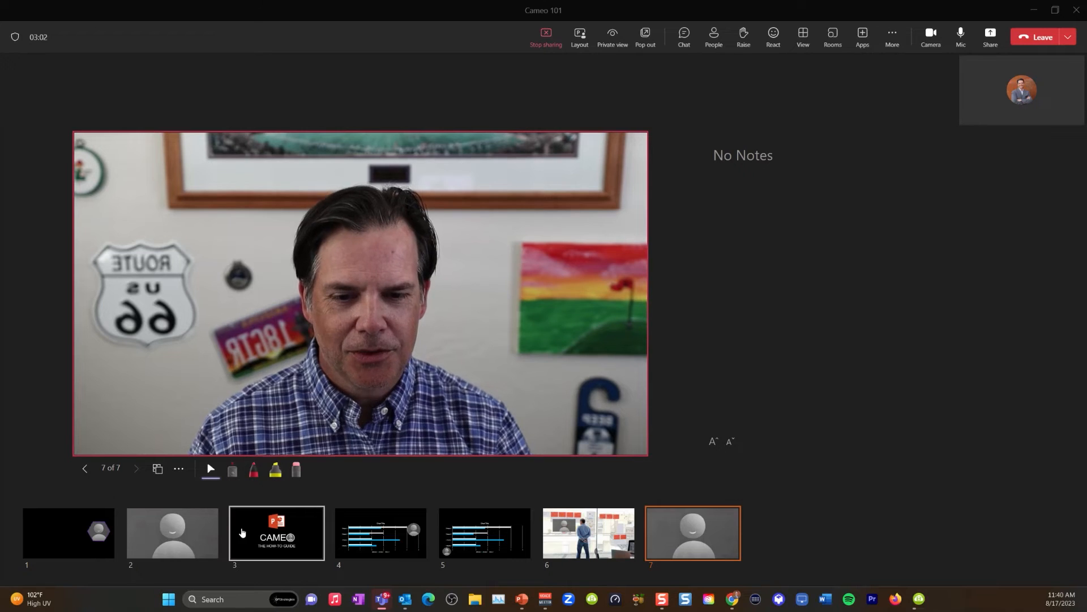
Switch to the Content only layout and compare it on slide 2, the CAMEO slide and slide 5
{"action": "left_click", "coordinate": [172, 532]}
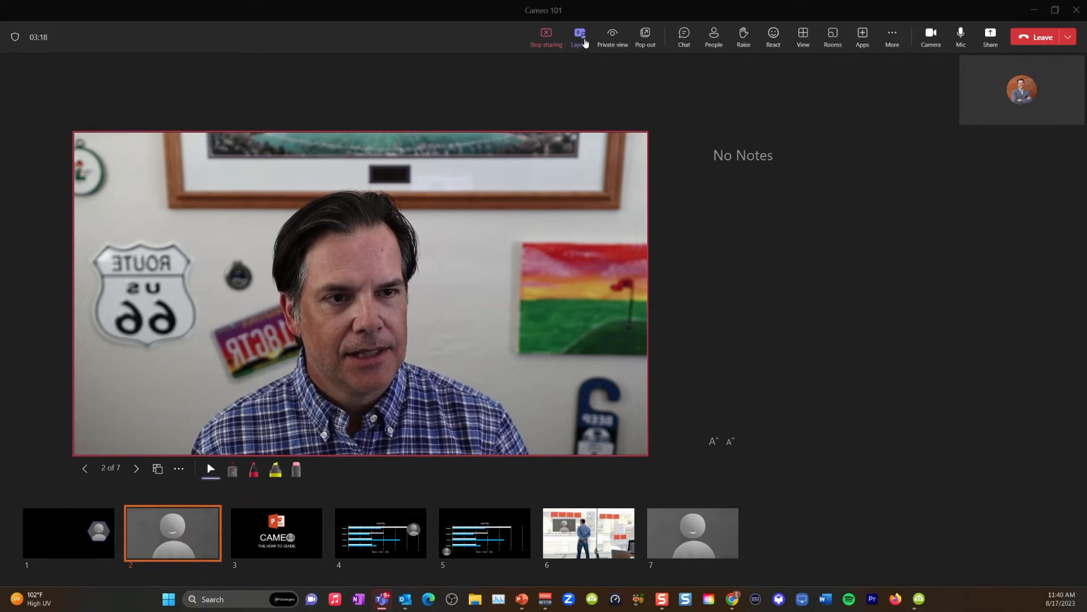
{"action": "left_click", "coordinate": [577, 31]}
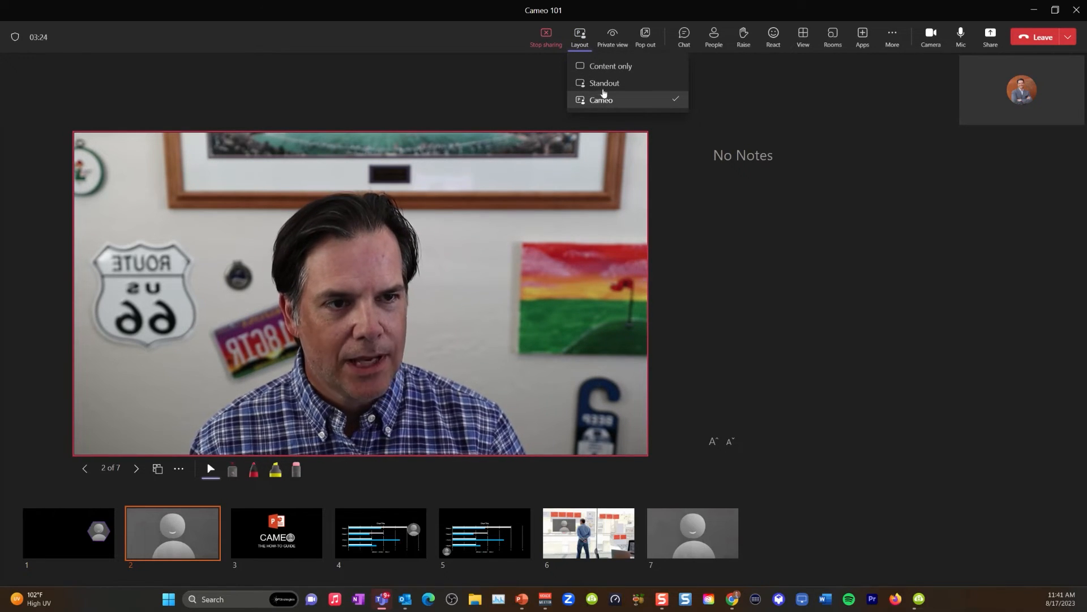
{"action": "left_click", "coordinate": [600, 99]}
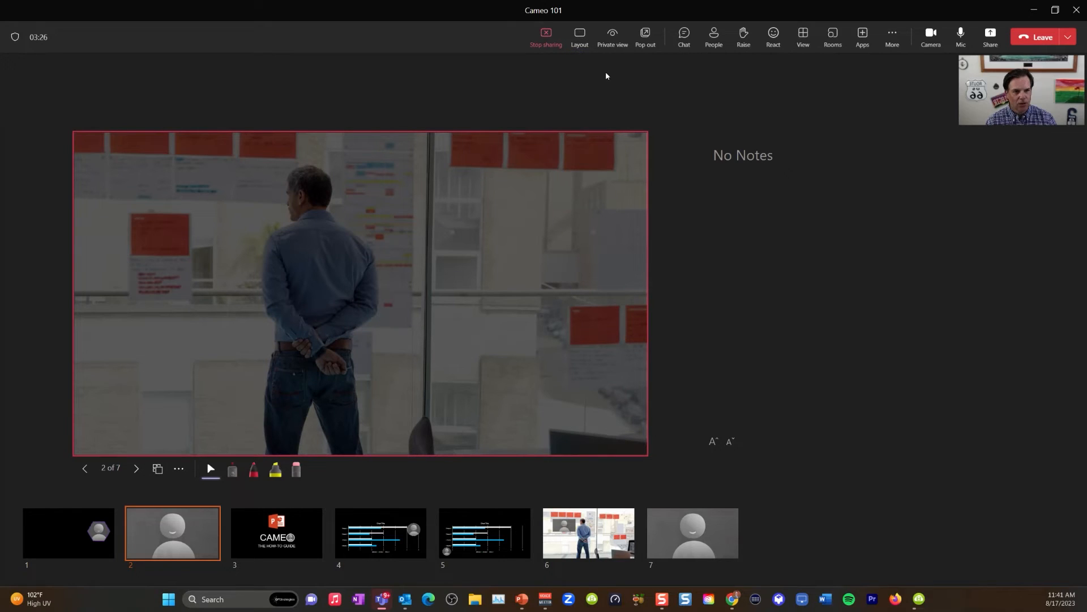
{"action": "left_click", "coordinate": [275, 533]}
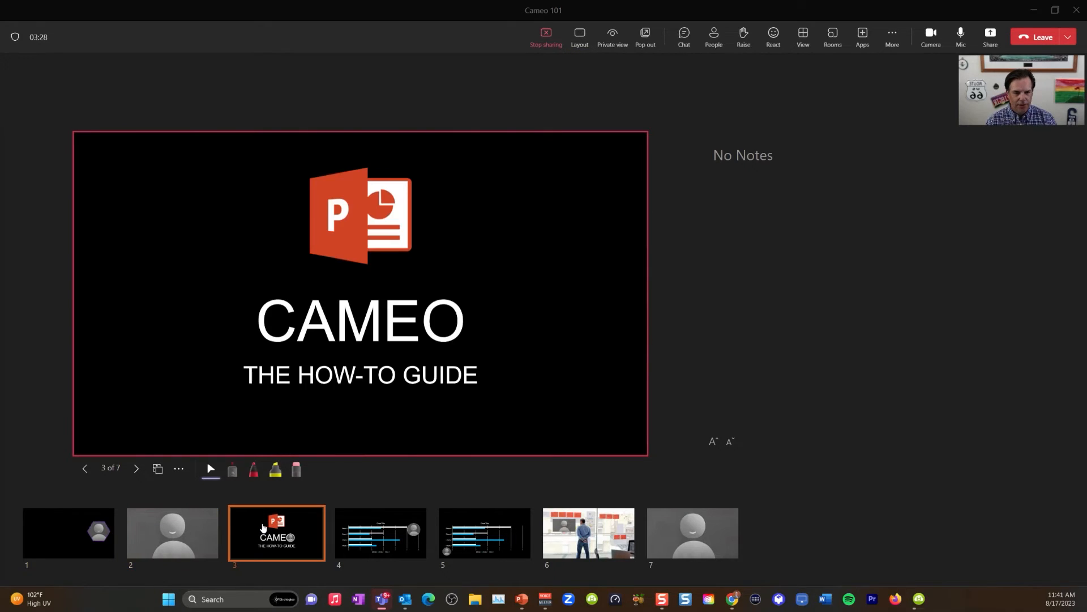
{"action": "left_click", "coordinate": [485, 534]}
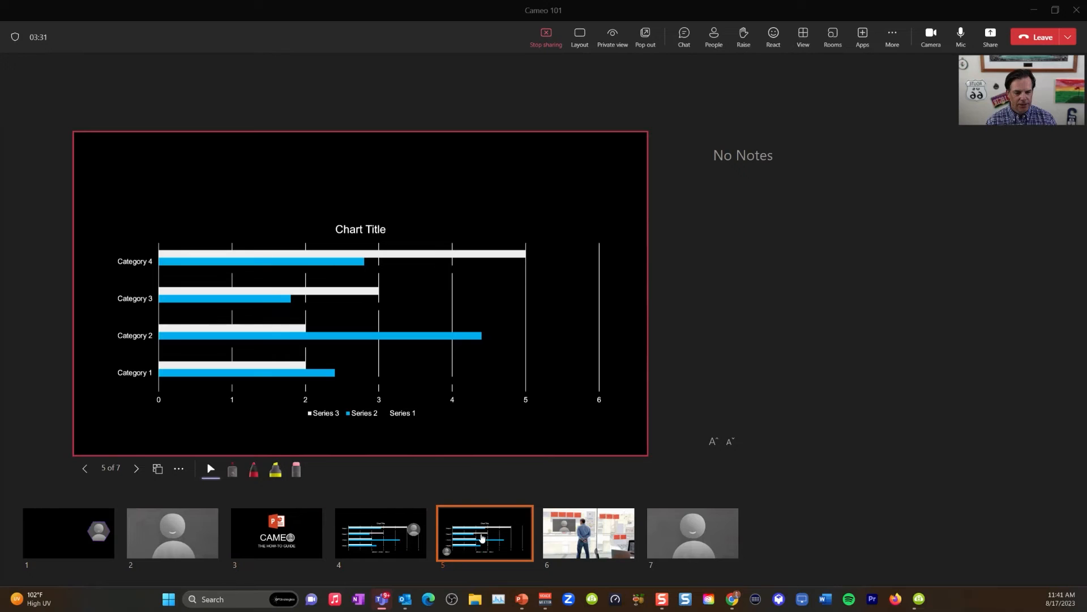
{"action": "left_click", "coordinate": [275, 532]}
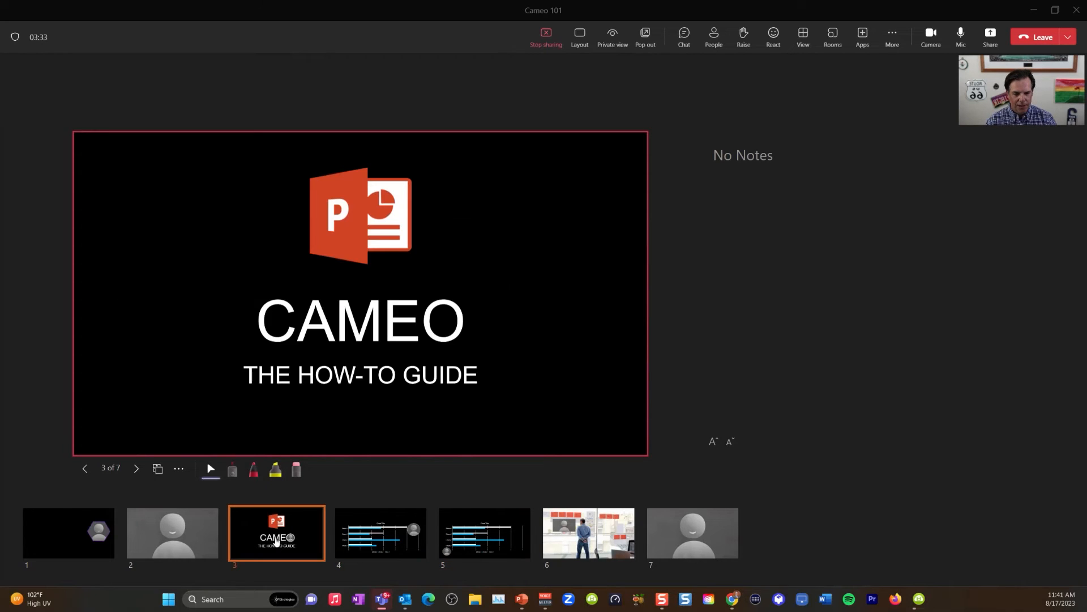
Try the Standout layout and step between neighbouring slides to compare it
{"action": "left_click", "coordinate": [579, 33]}
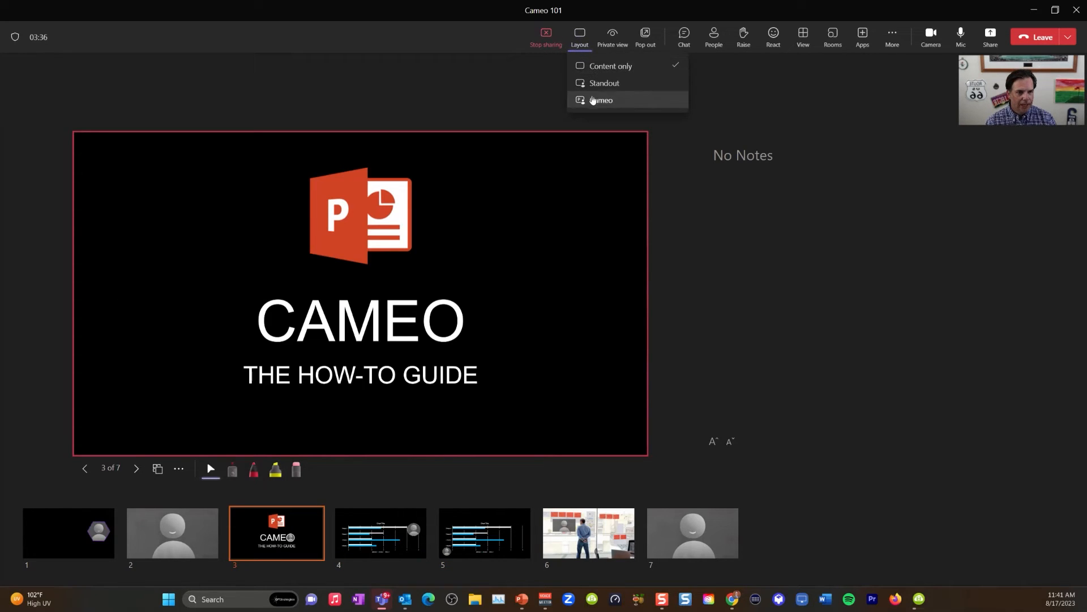
{"action": "left_click", "coordinate": [172, 533]}
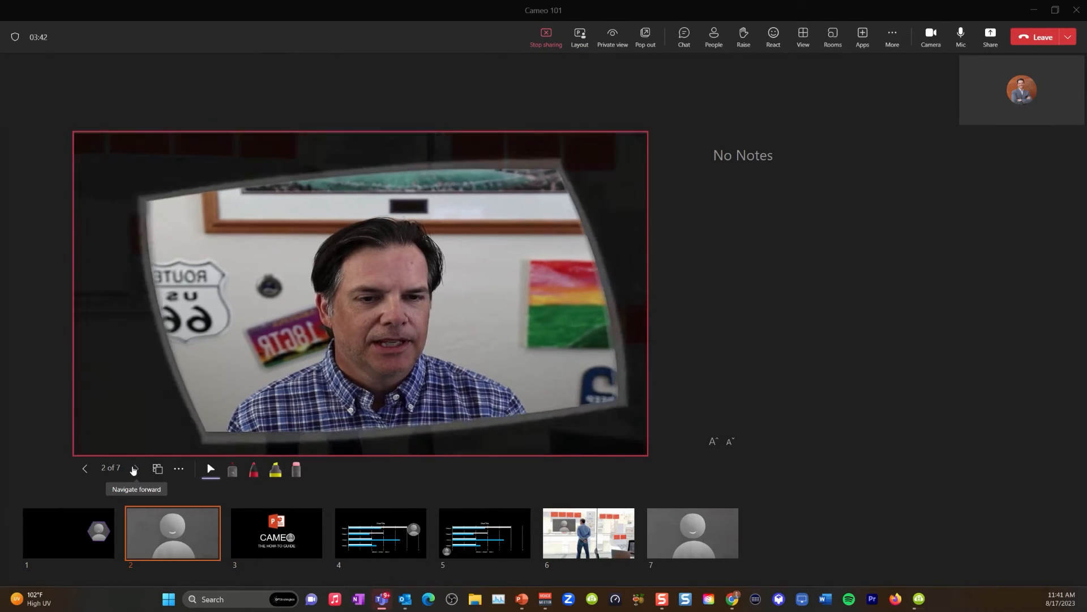
{"action": "left_click", "coordinate": [134, 469]}
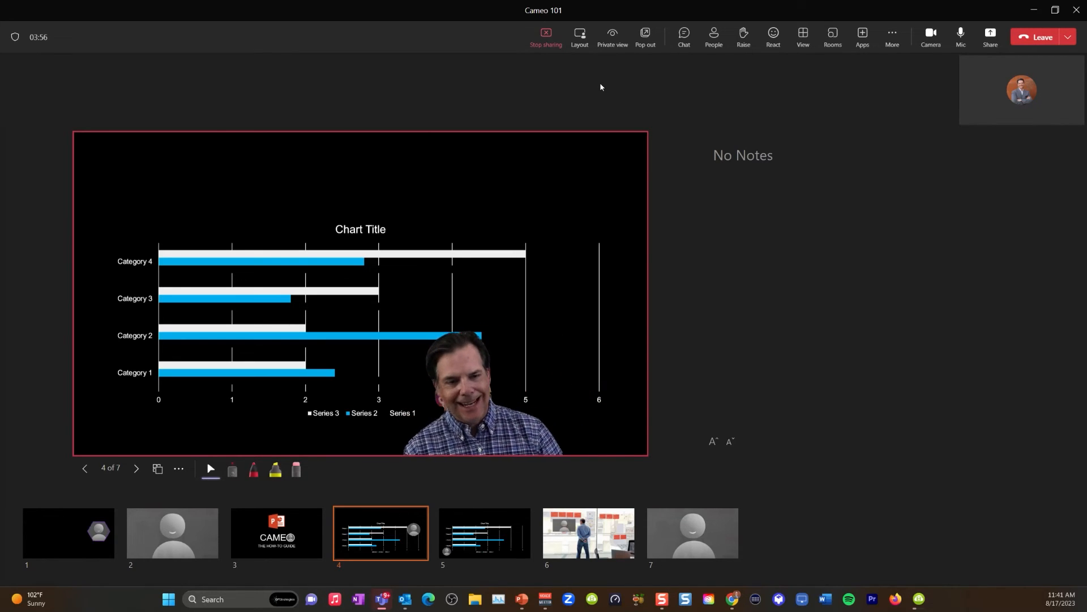
{"action": "left_click", "coordinate": [84, 468]}
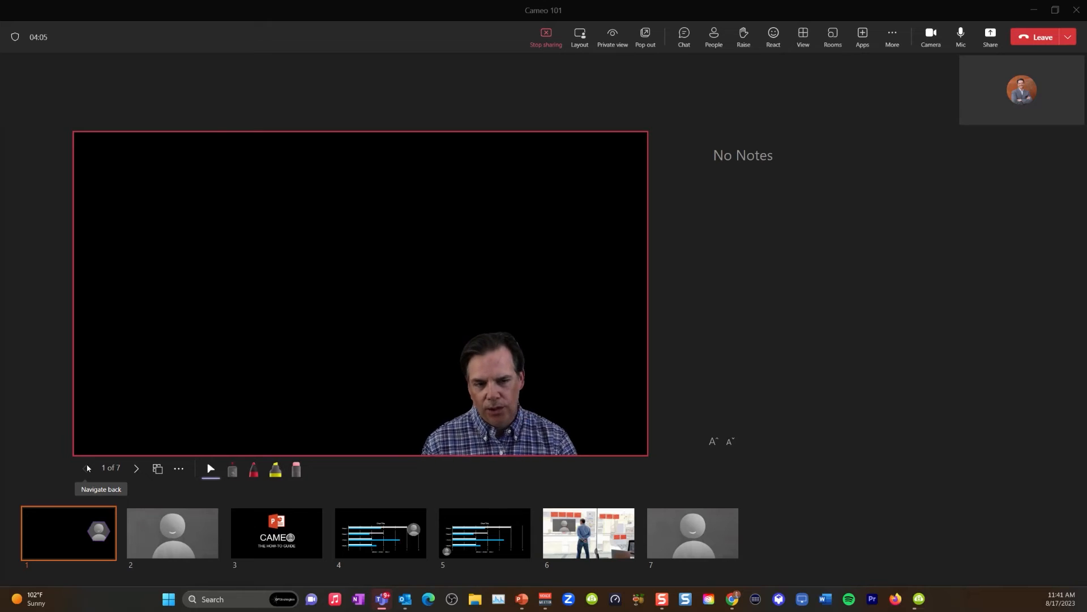
Return to the Cameo layout and advance back to the CAMEO title slide
{"action": "left_click", "coordinate": [579, 32]}
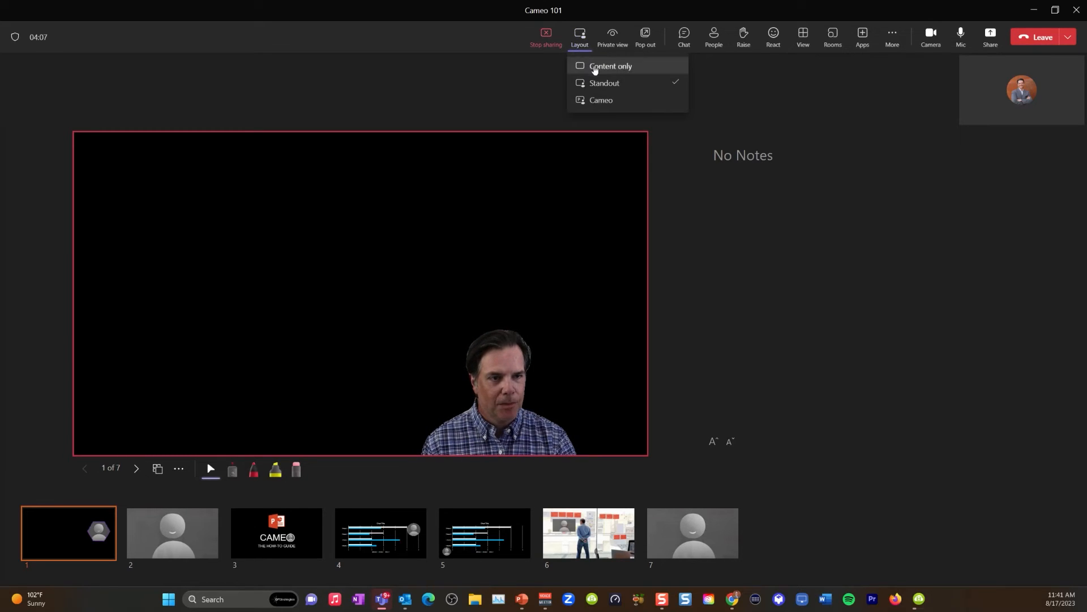
{"action": "left_click", "coordinate": [600, 100]}
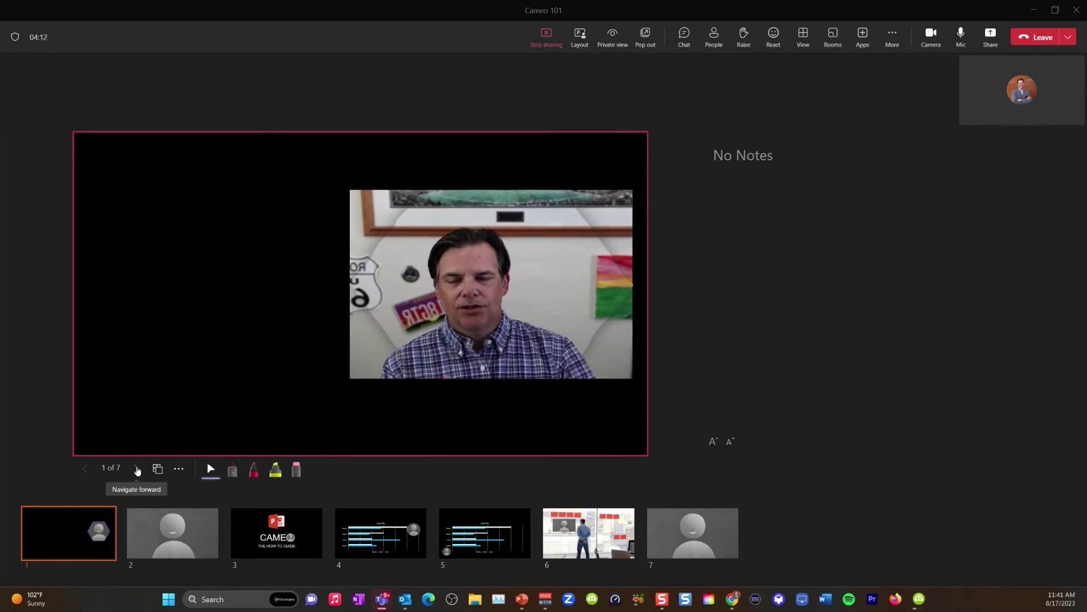
{"action": "left_click", "coordinate": [137, 469]}
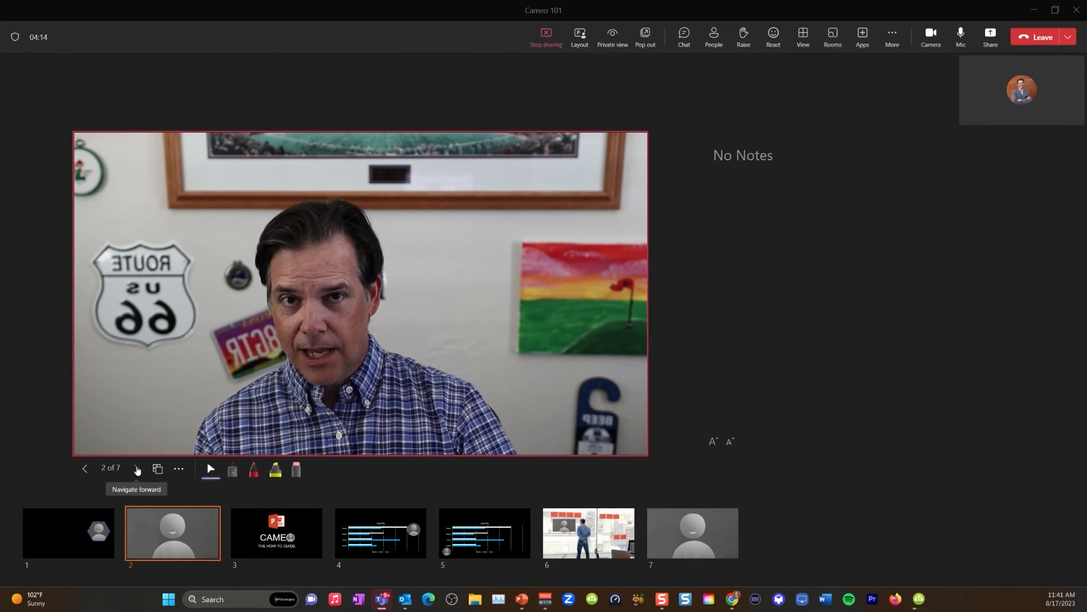
{"action": "left_click", "coordinate": [136, 469]}
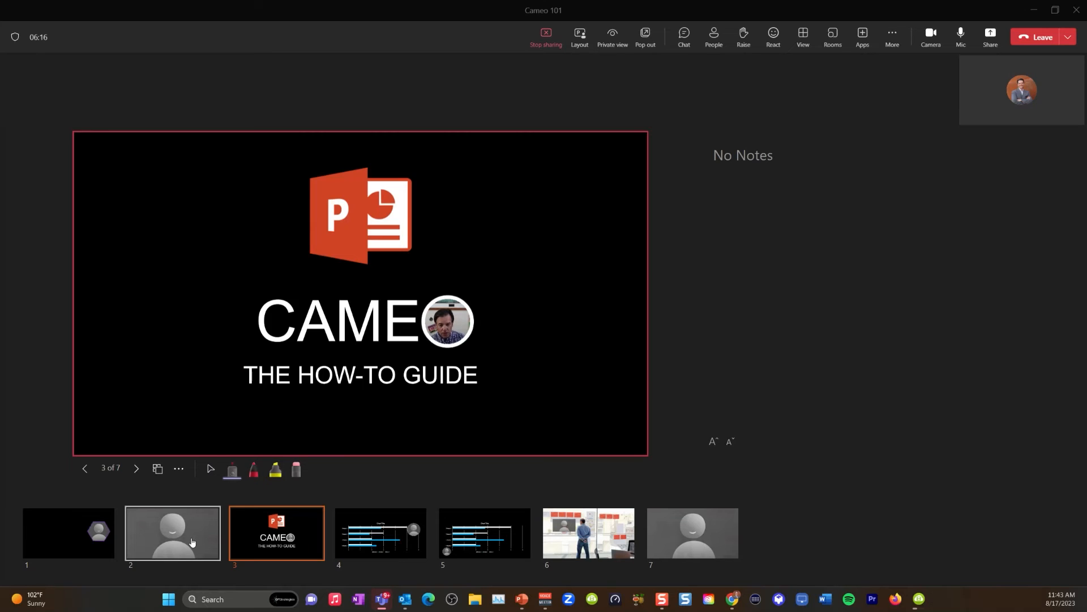
Jump between slide thumbnails and return to the start of the deck
{"action": "left_click", "coordinate": [173, 534]}
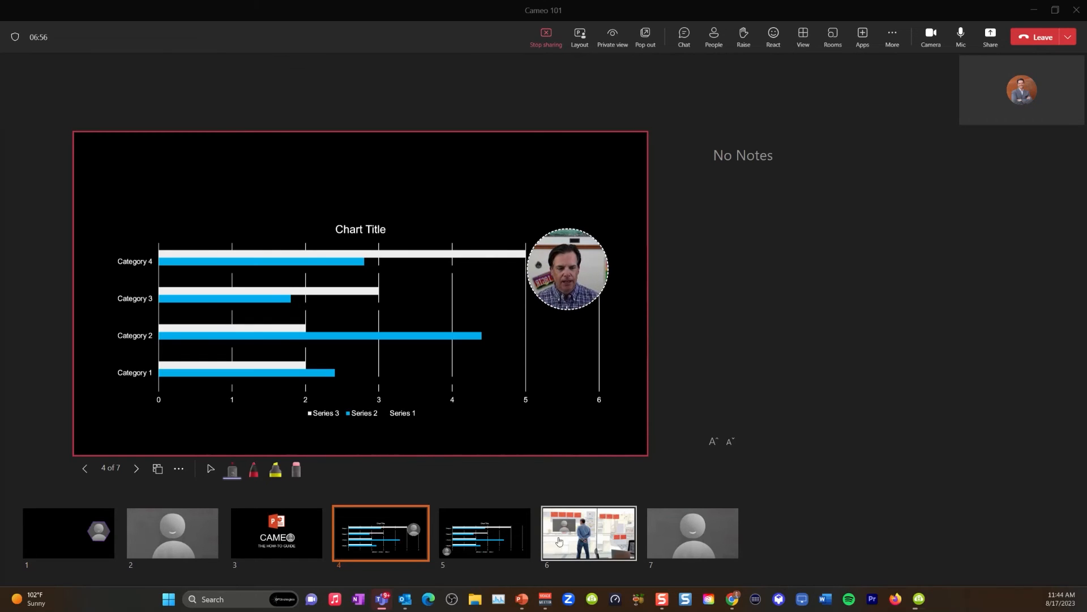
{"action": "left_click", "coordinate": [587, 534]}
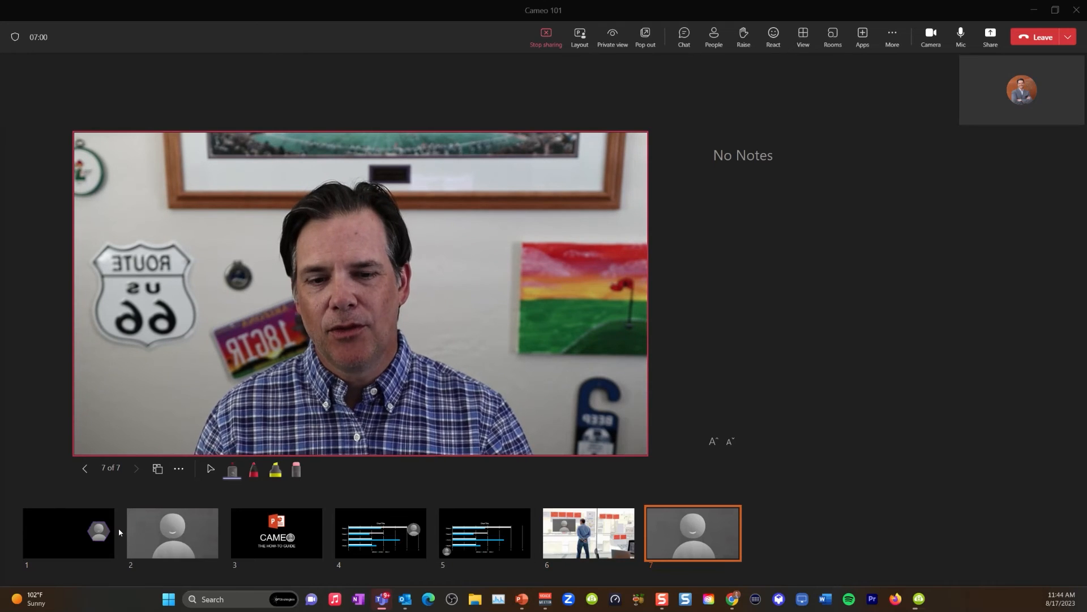
{"action": "left_click", "coordinate": [173, 533]}
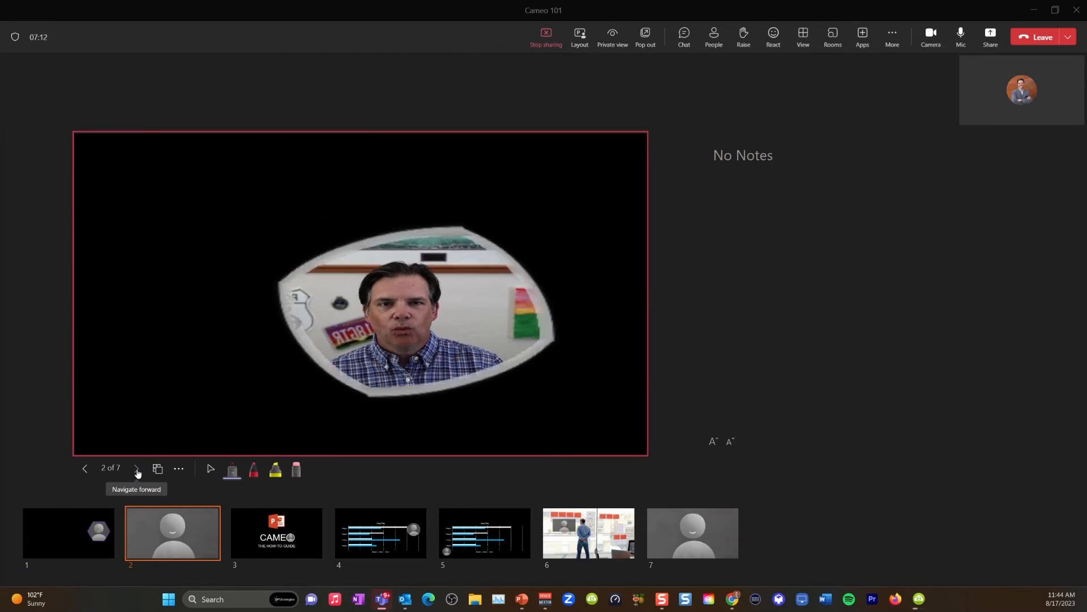
Advance through the CAMEO, chart and office slides to the final full-camera slide
{"action": "left_click", "coordinate": [136, 469]}
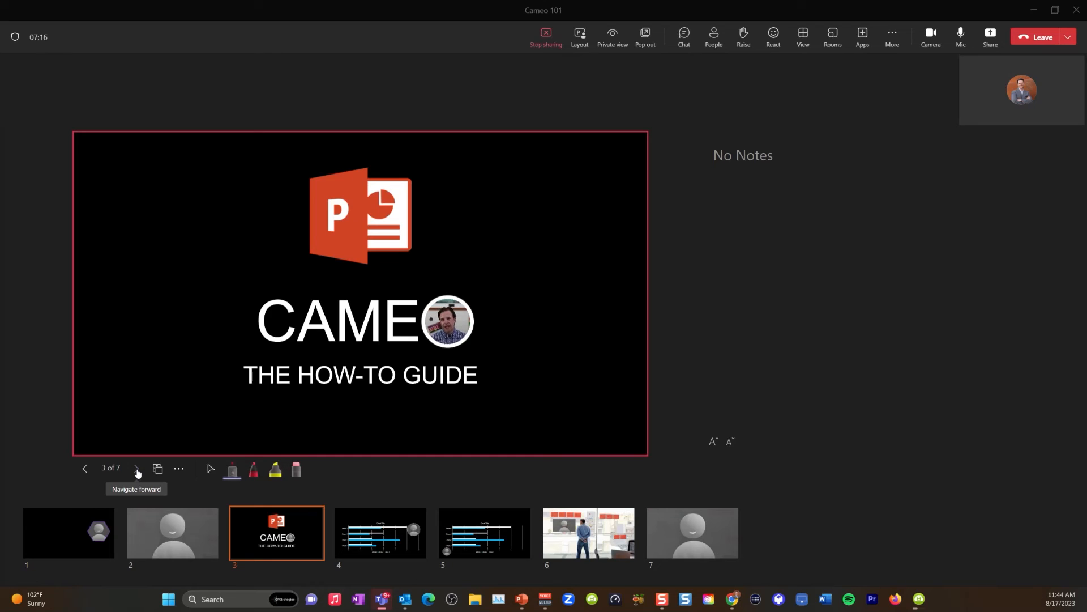
{"action": "left_click", "coordinate": [136, 469]}
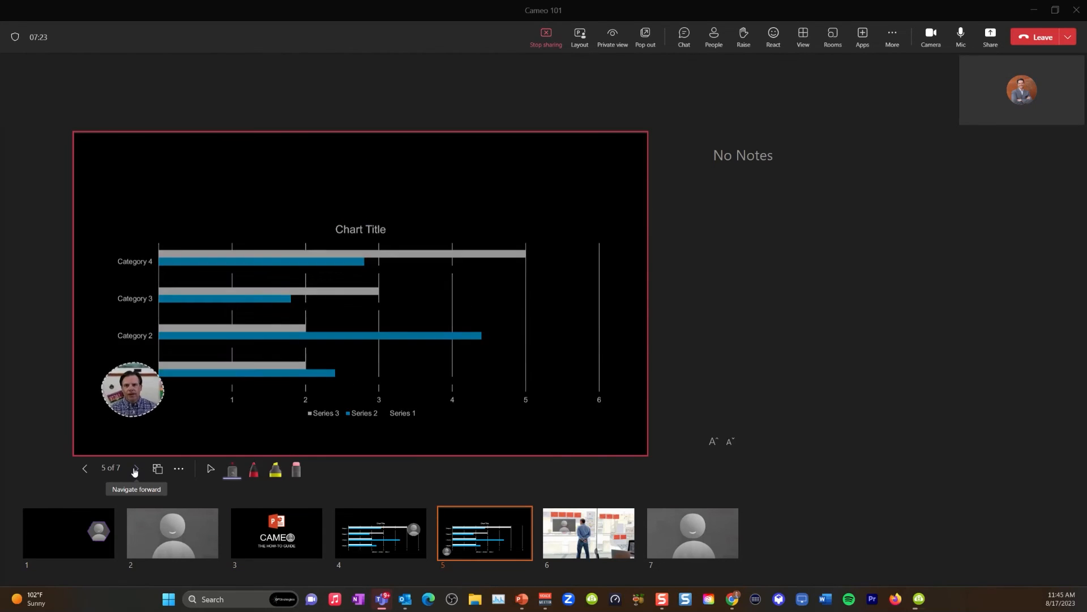
{"action": "left_click", "coordinate": [135, 469]}
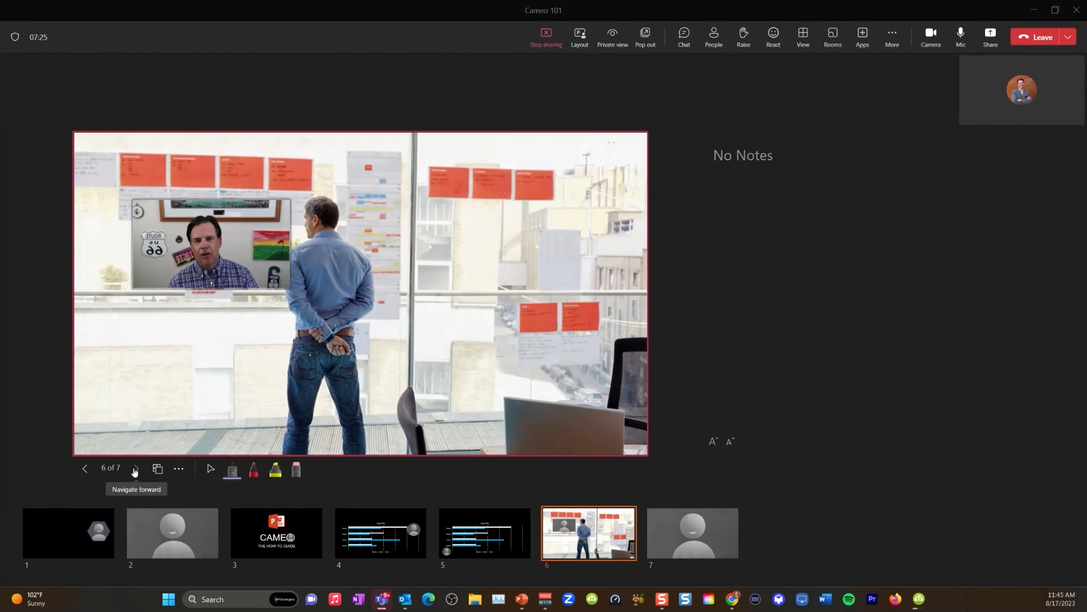
{"action": "left_click", "coordinate": [134, 469]}
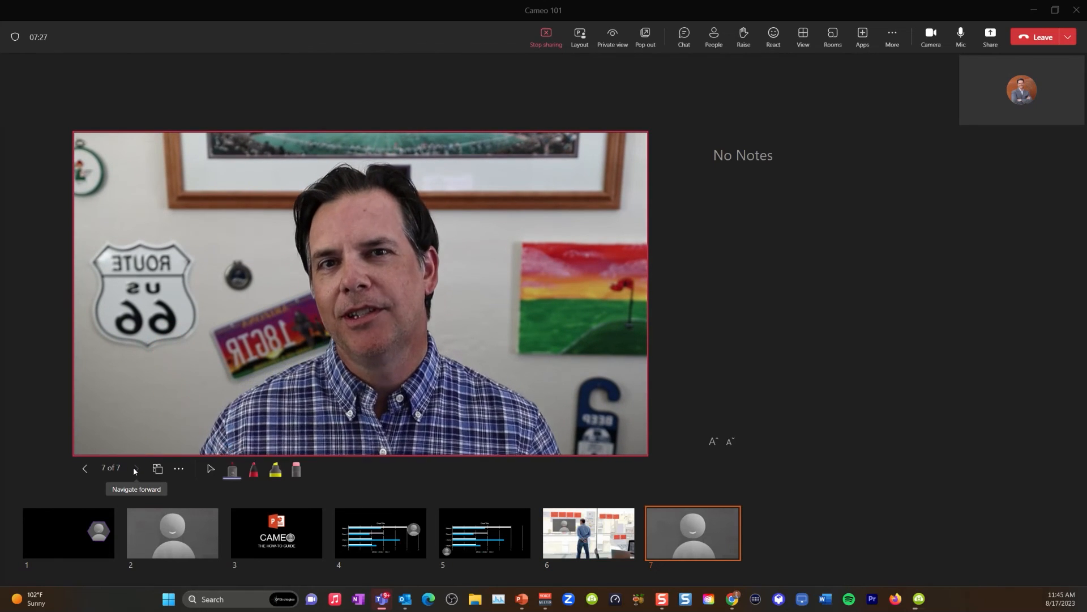